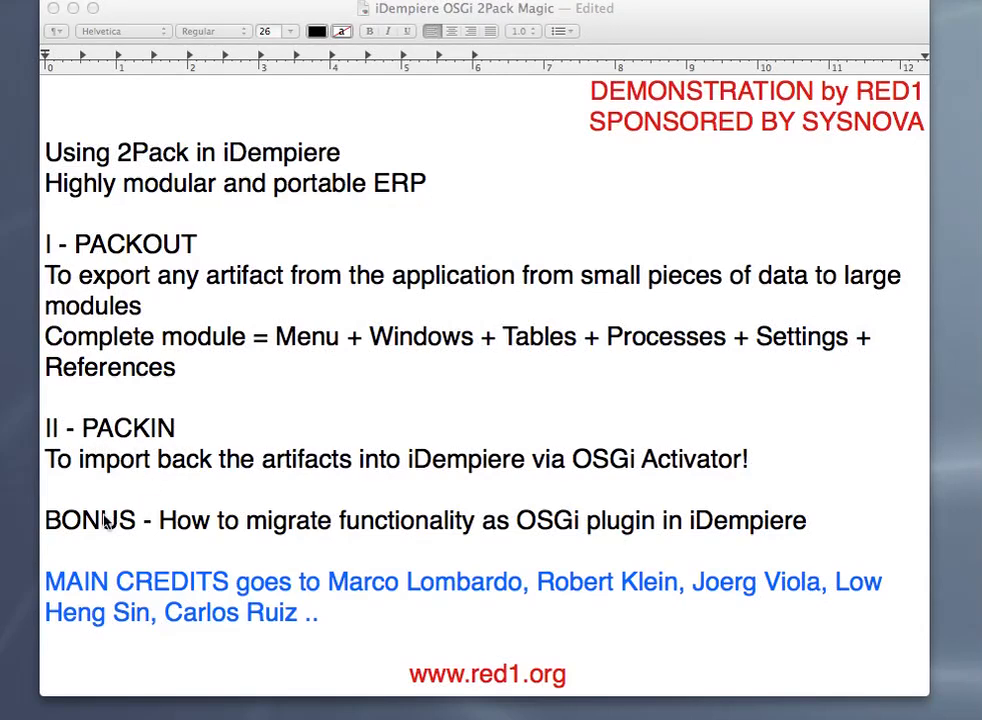
{"action": "mouse_move", "coordinate": [84, 528]}
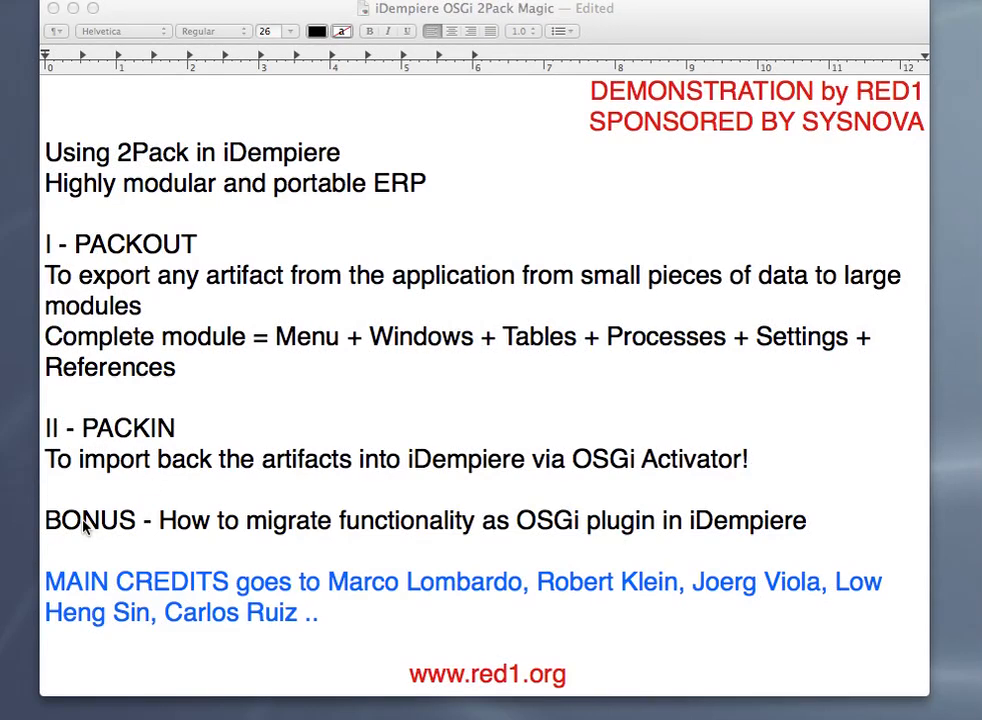
{"action": "mouse_move", "coordinate": [264, 544]}
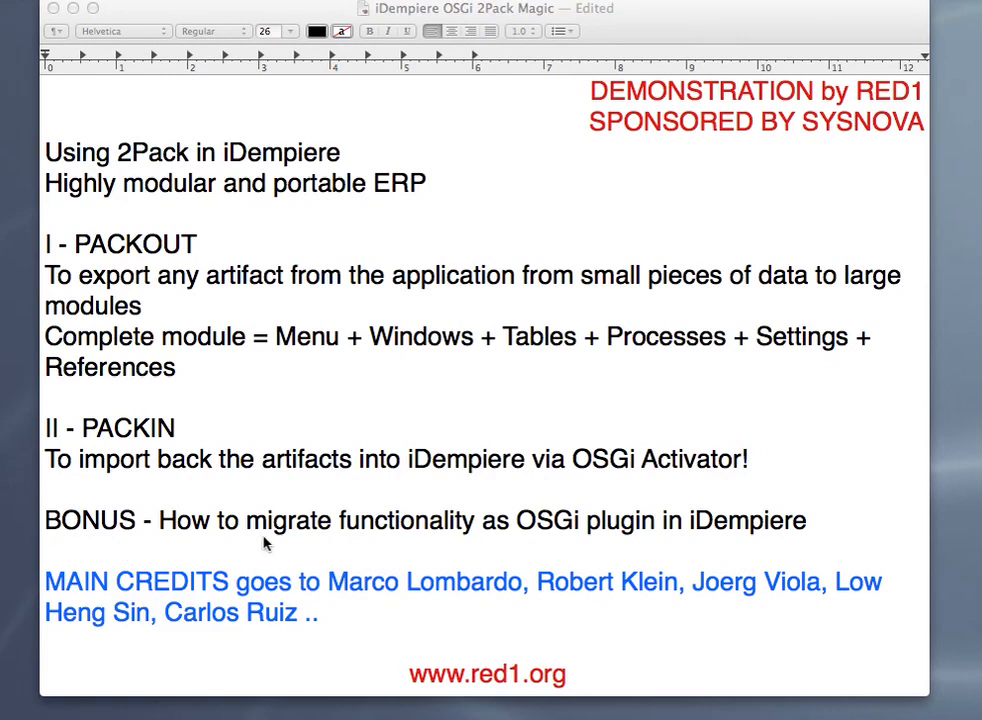
{"action": "mouse_move", "coordinate": [408, 540]}
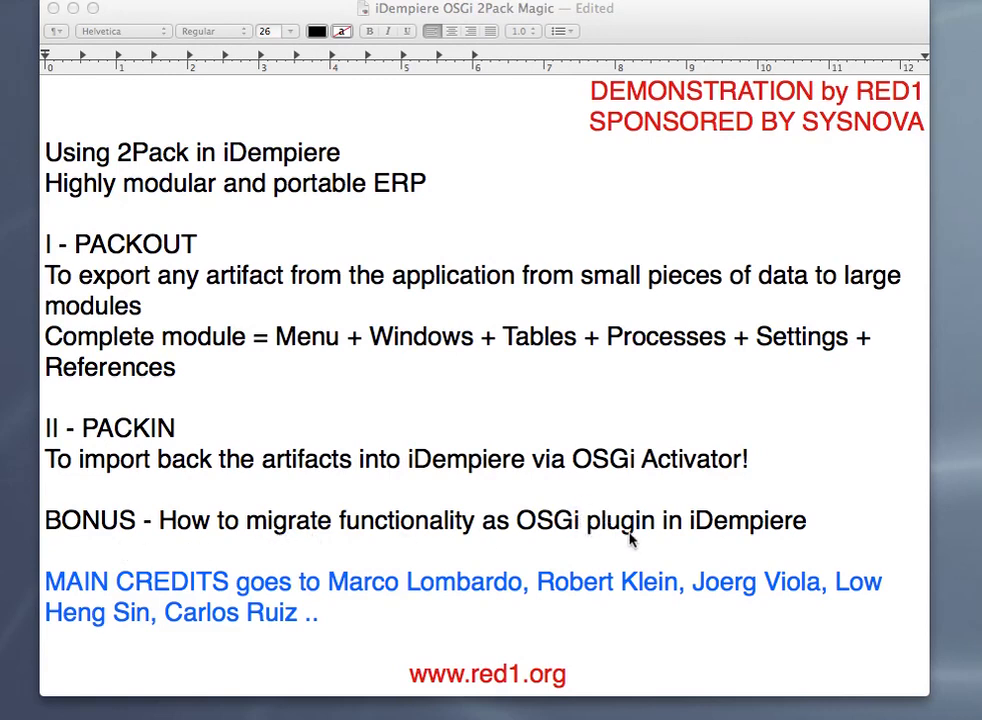
{"action": "mouse_move", "coordinate": [310, 536]}
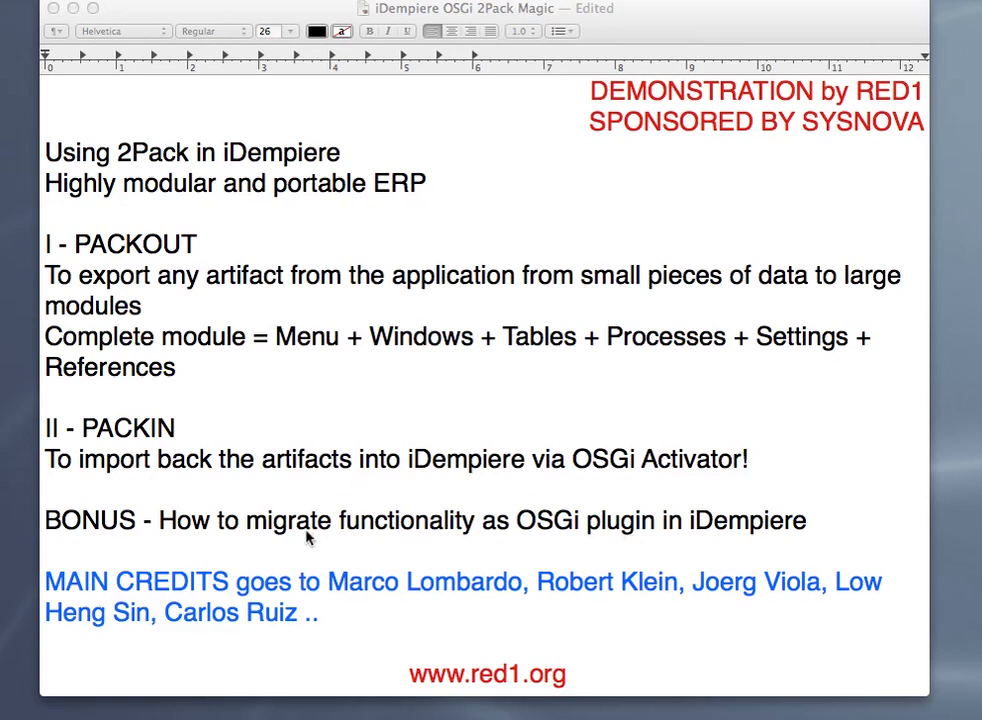
{"action": "mouse_move", "coordinate": [420, 542]}
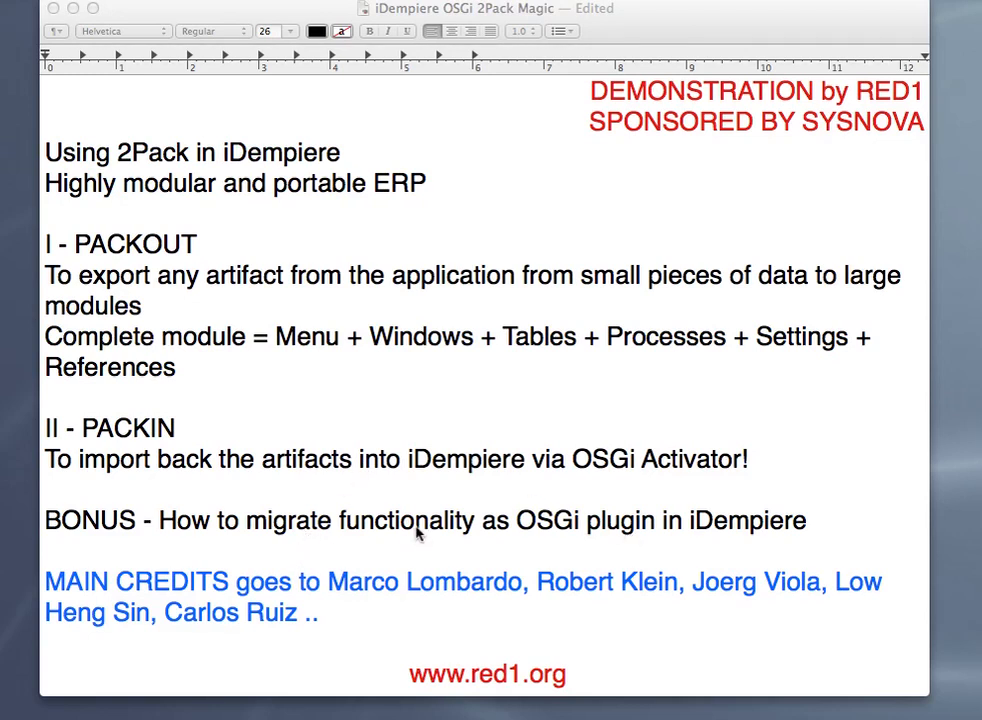
{"action": "mouse_move", "coordinate": [596, 540]}
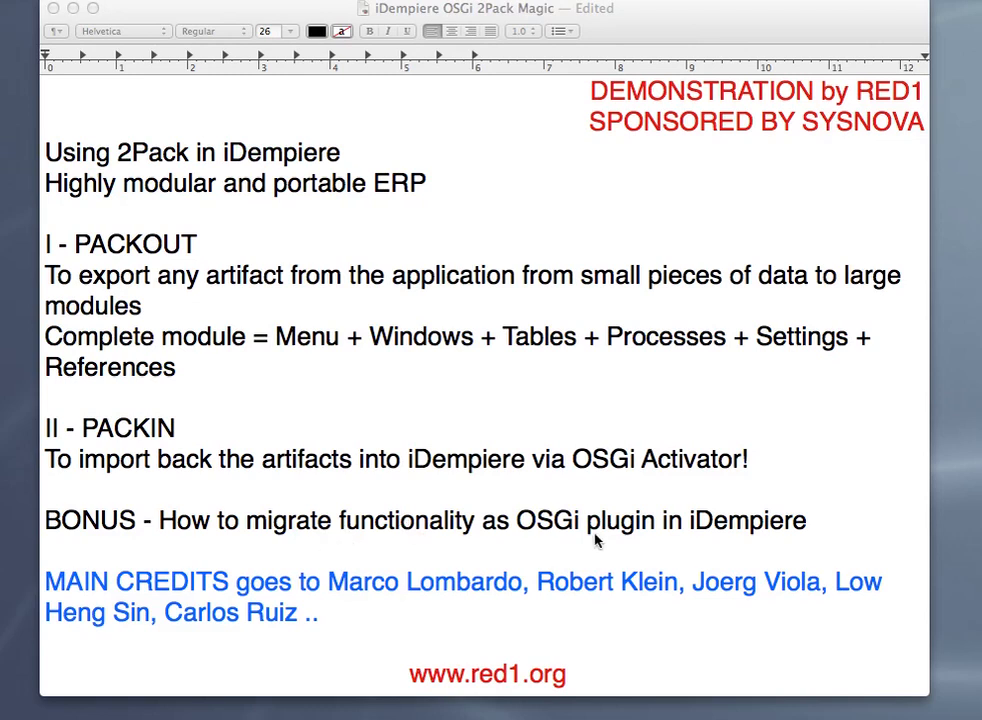
{"action": "mouse_move", "coordinate": [600, 520]}
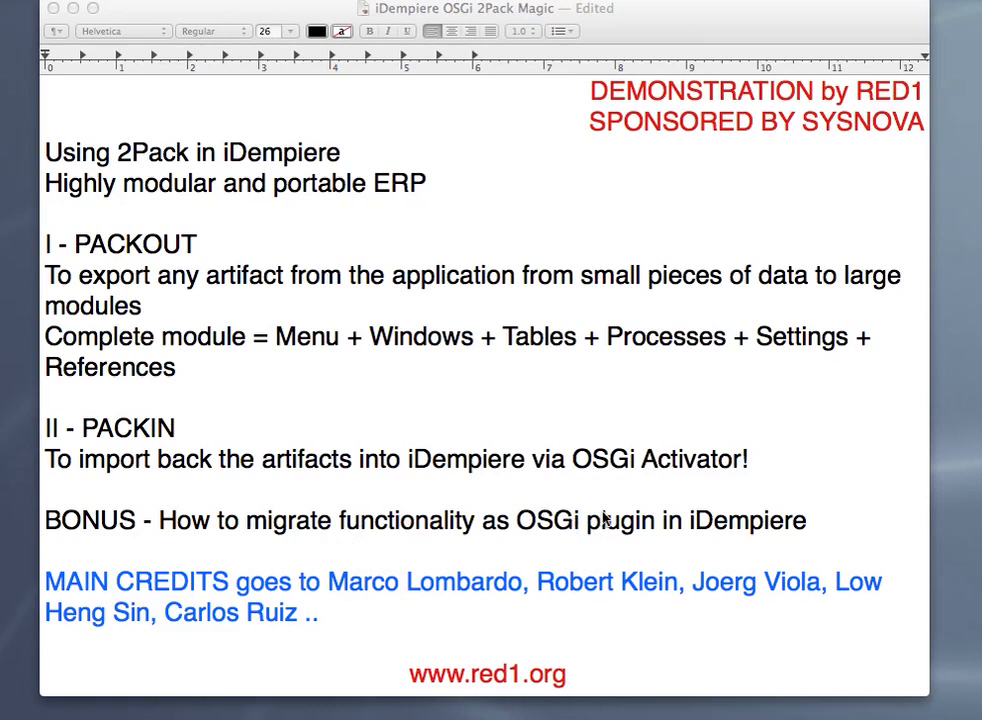
{"action": "mouse_move", "coordinate": [688, 538]}
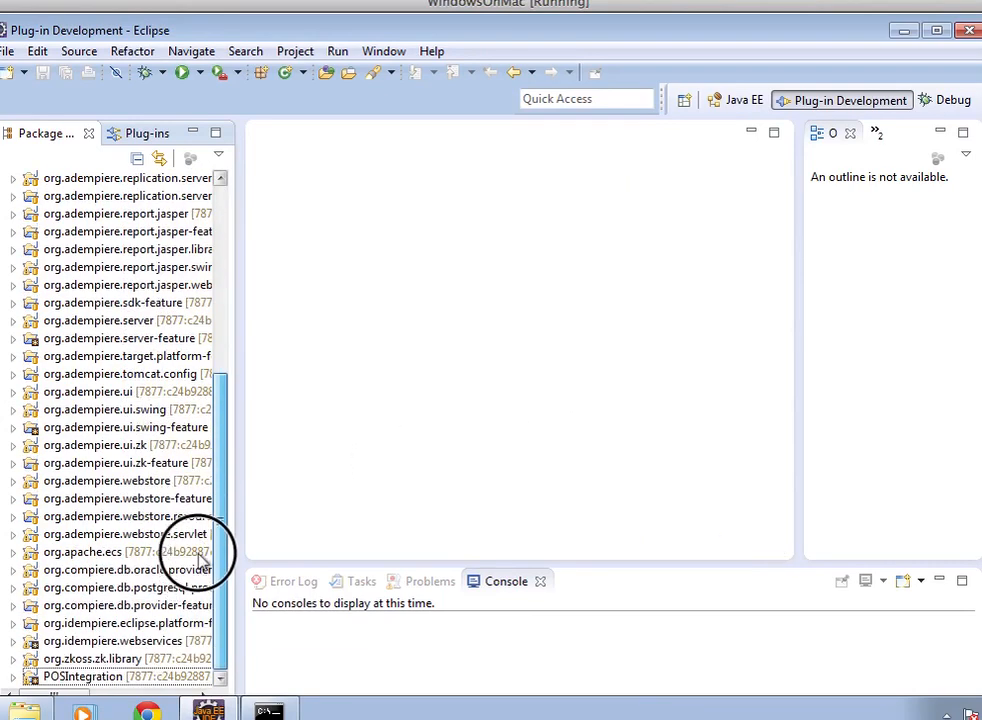
Start the New Plug-in Project wizard from the File menu.
{"action": "scroll", "scroll_direction": "up", "scroll_amount": 3}
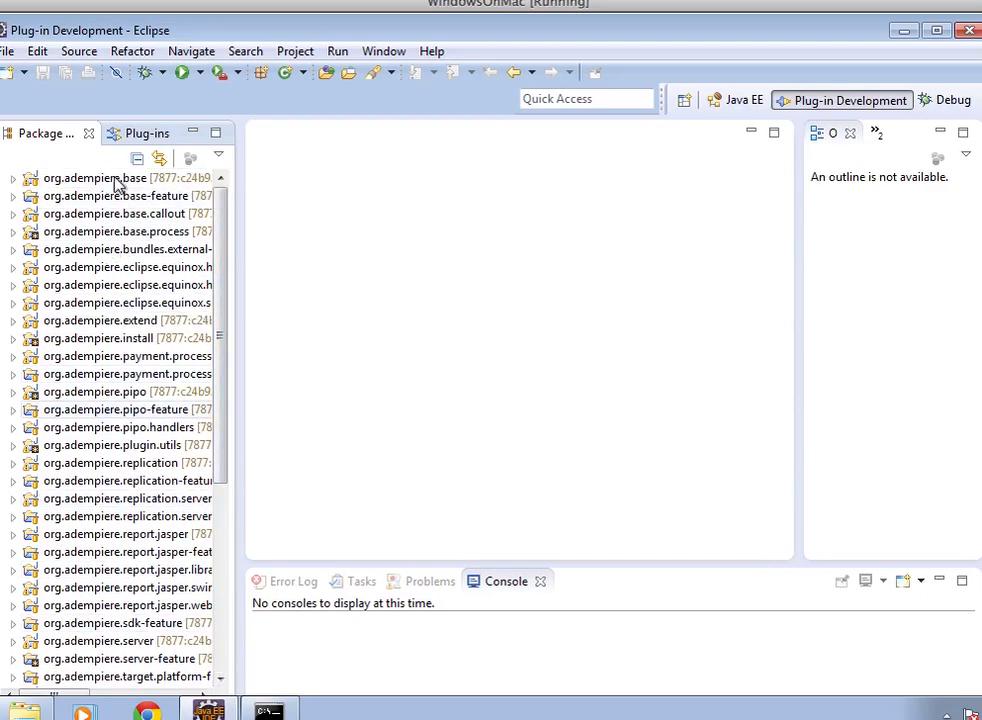
{"action": "mouse_move", "coordinate": [220, 384]}
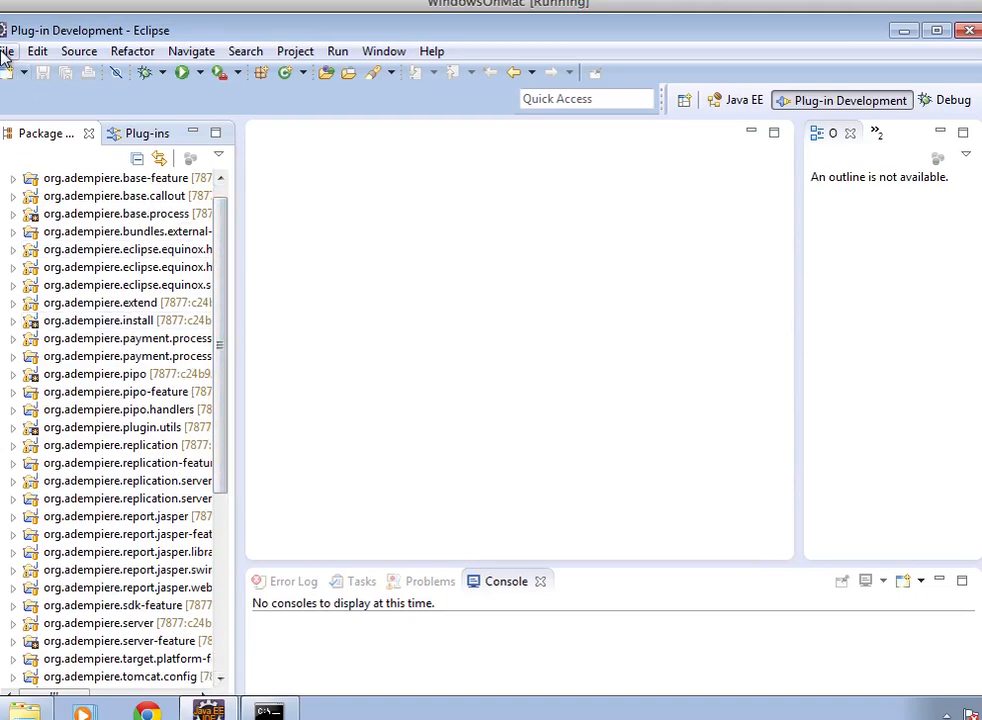
{"action": "left_click", "coordinate": [8, 52]}
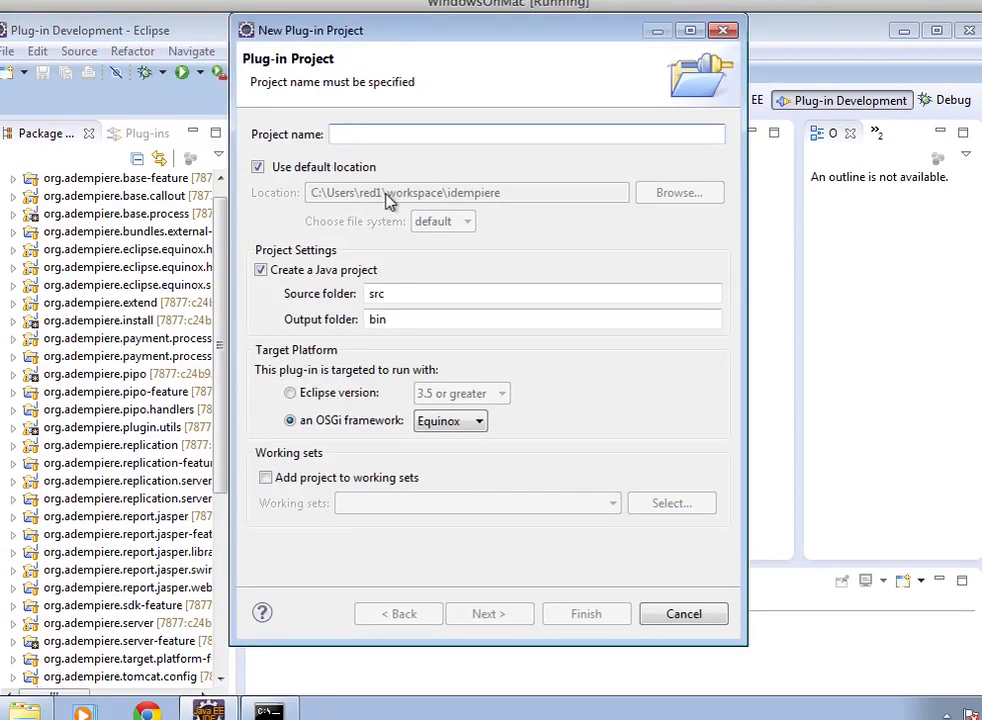
Name the project MigratedModule and disable activator generation on the Content page.
{"action": "type", "text": "Any"}
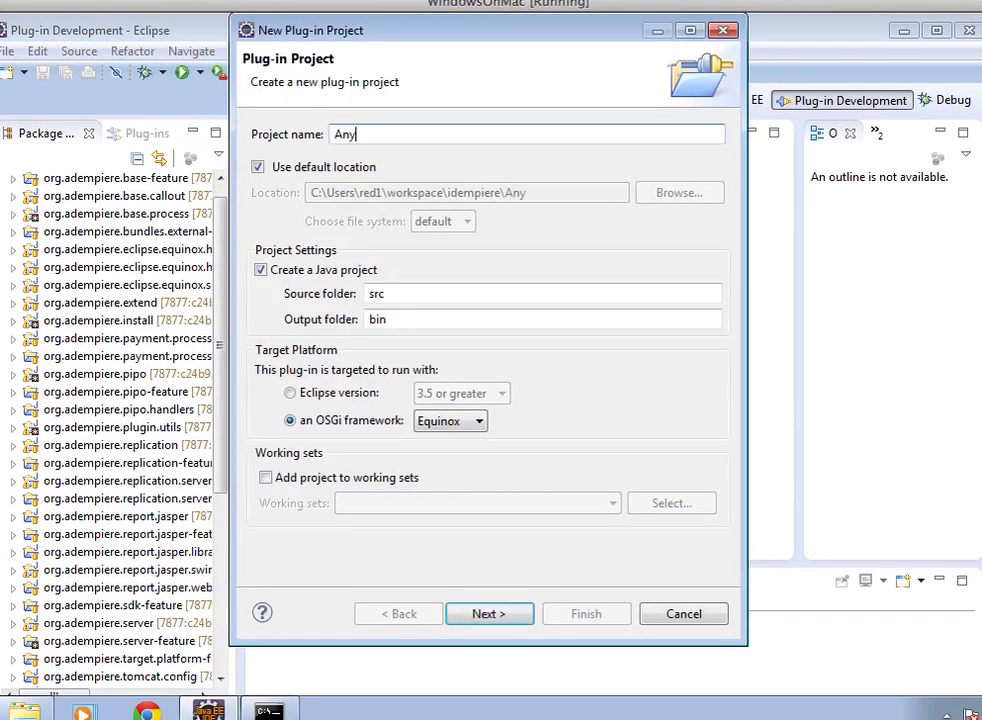
{"action": "key", "text": "BackSpace"}
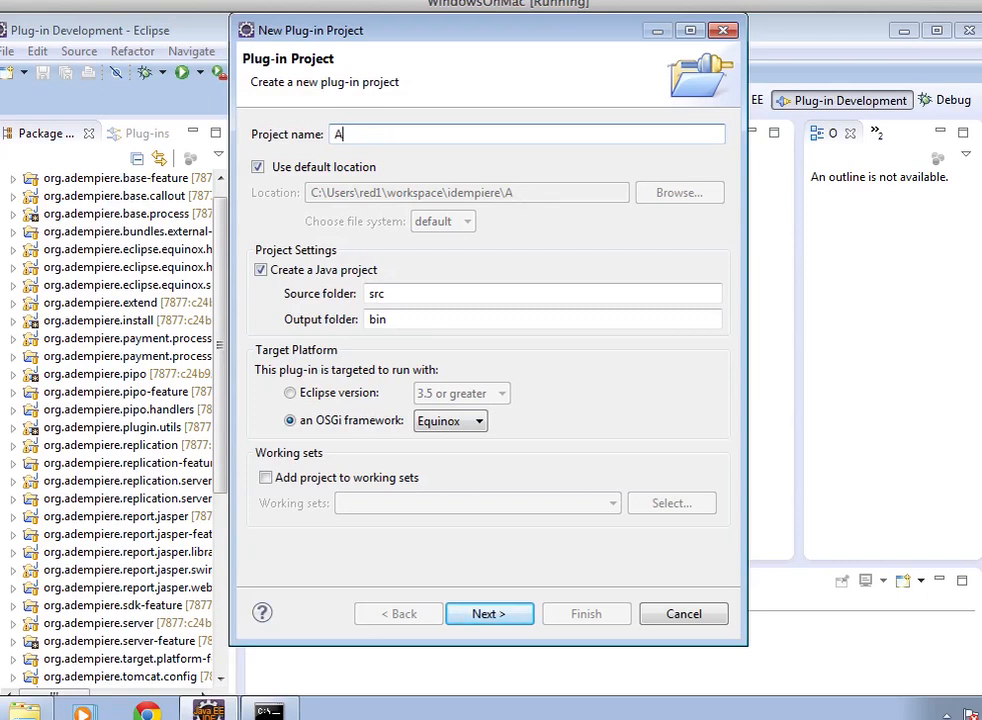
{"action": "type", "text": "MigratedModu"}
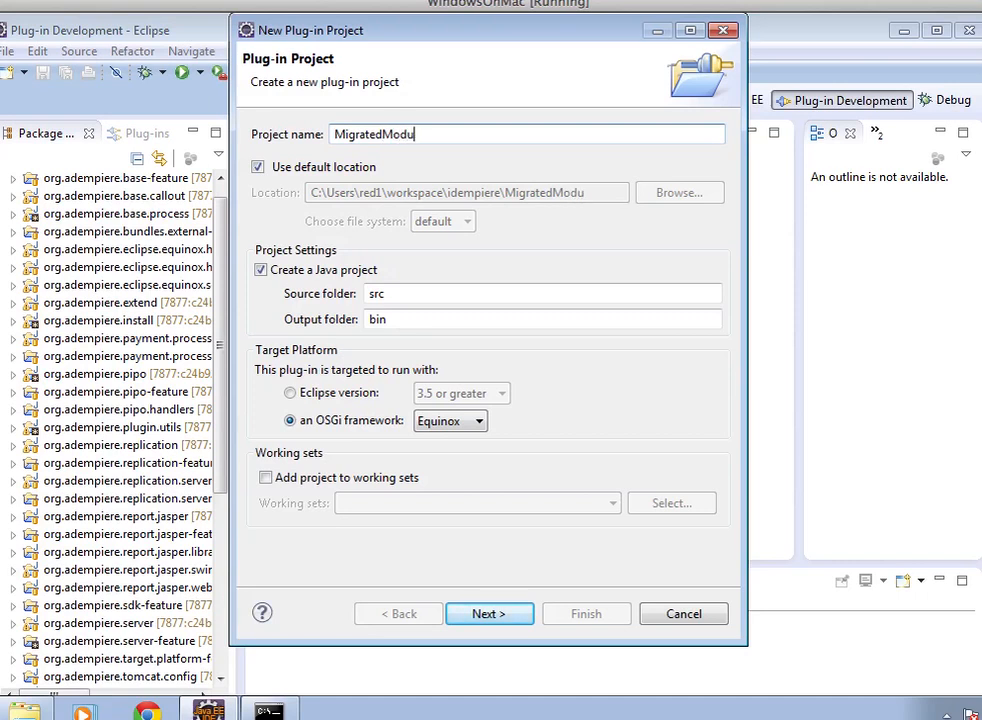
{"action": "type", "text": "le"}
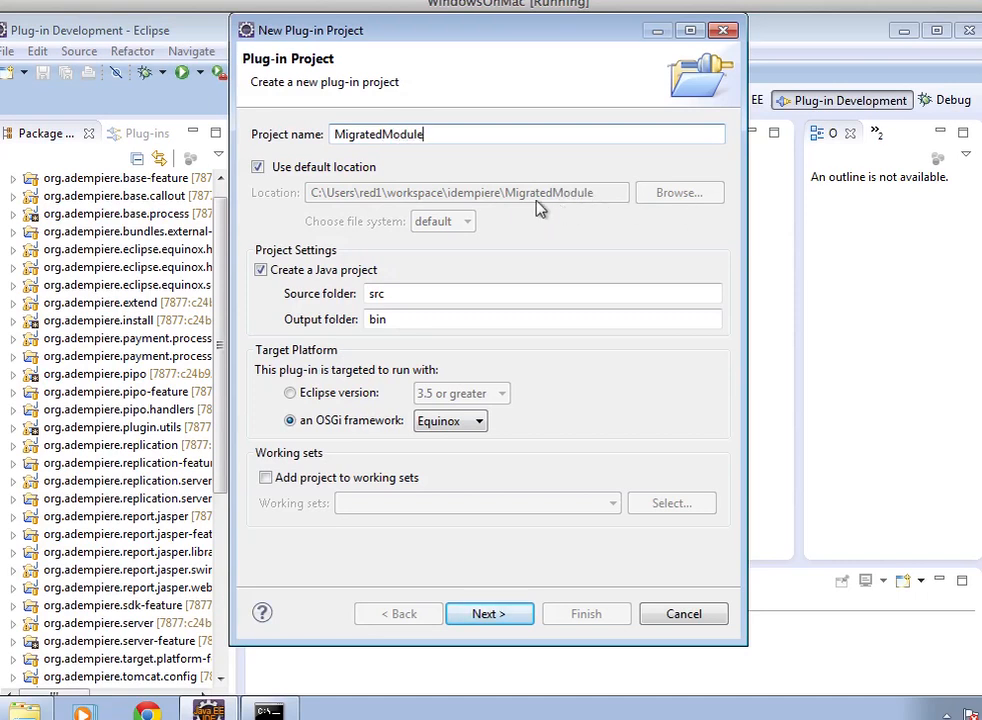
{"action": "mouse_move", "coordinate": [318, 496]}
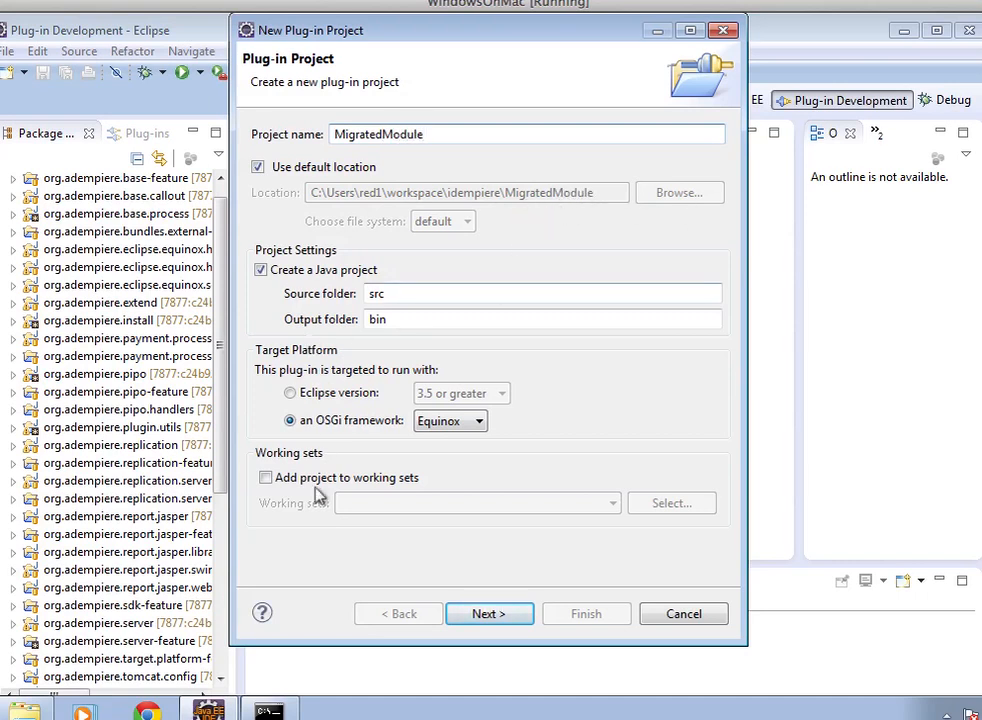
{"action": "mouse_move", "coordinate": [488, 612]}
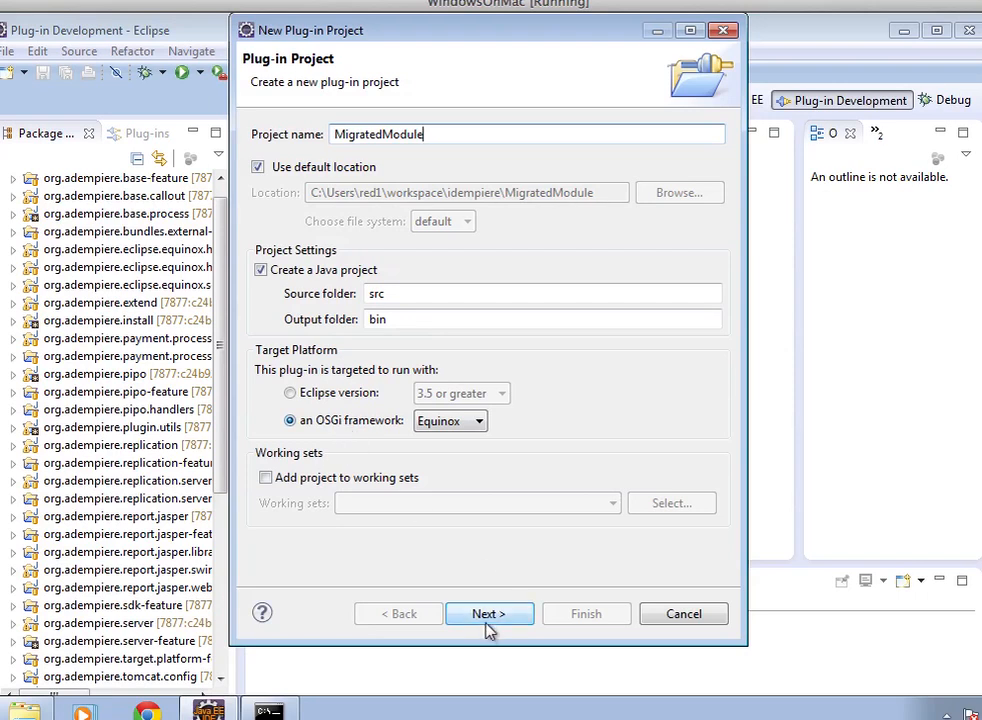
{"action": "left_click", "coordinate": [488, 612]}
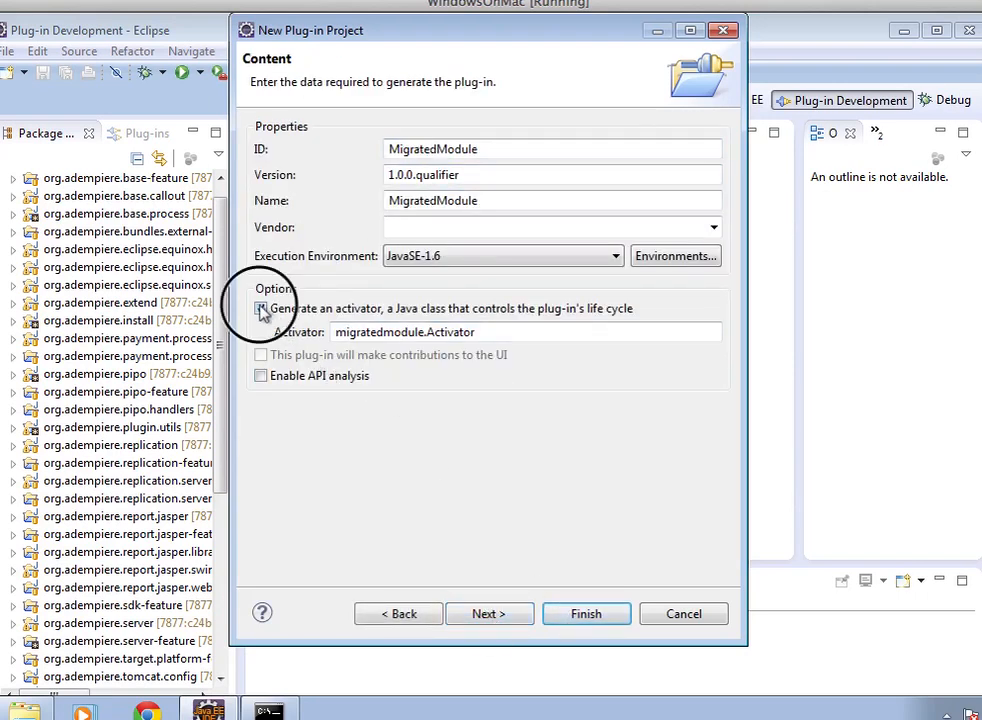
{"action": "left_click", "coordinate": [260, 308]}
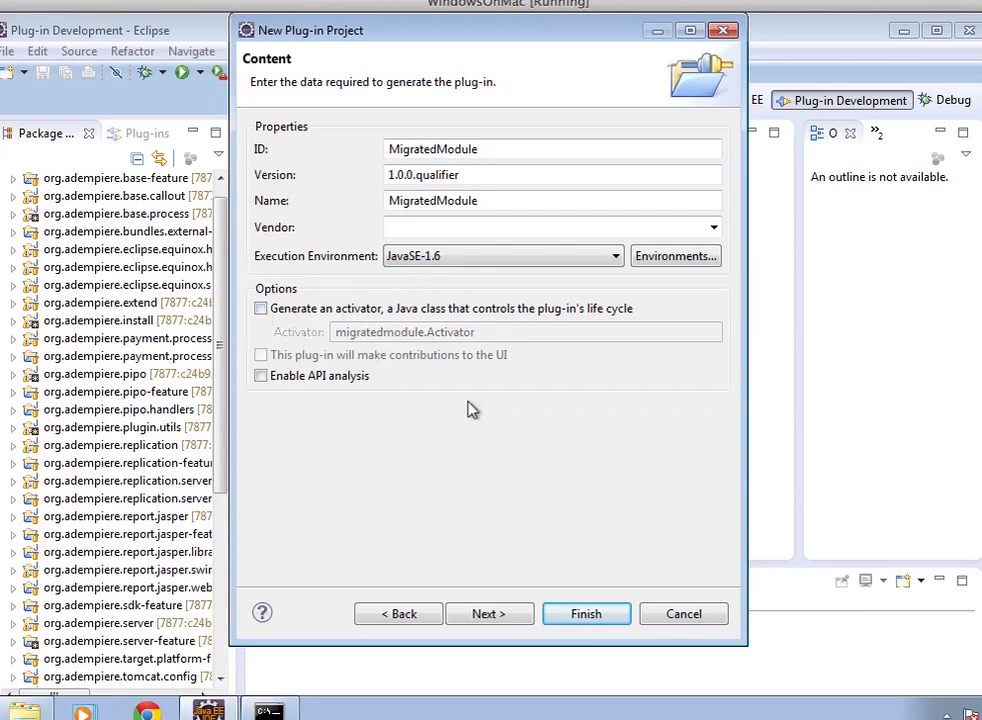
{"action": "mouse_move", "coordinate": [484, 530]}
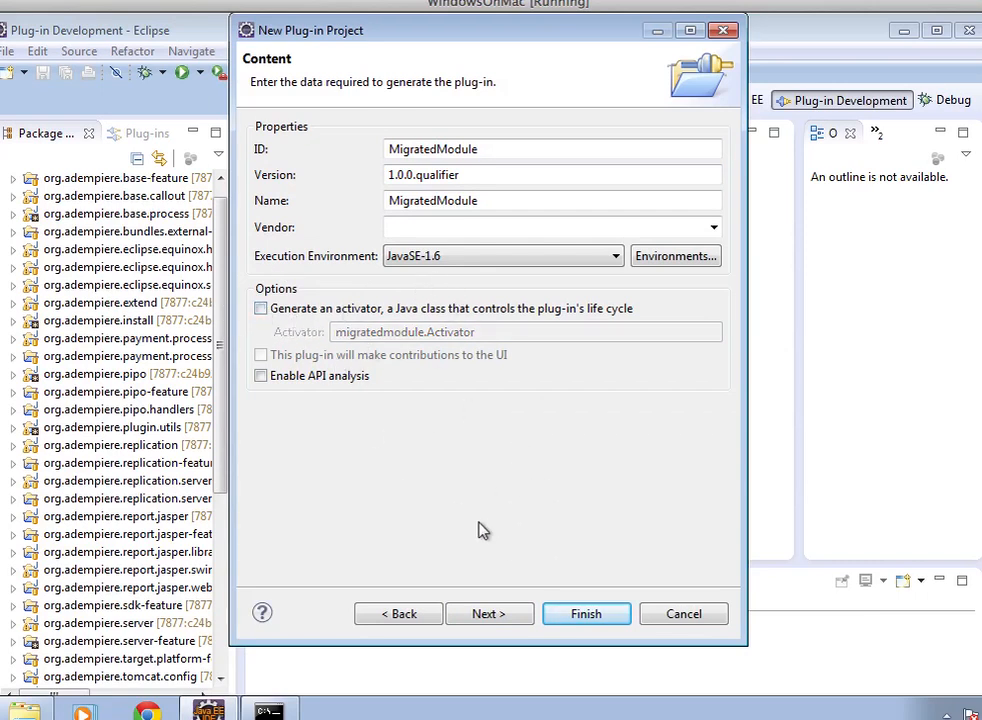
{"action": "mouse_move", "coordinate": [560, 512]}
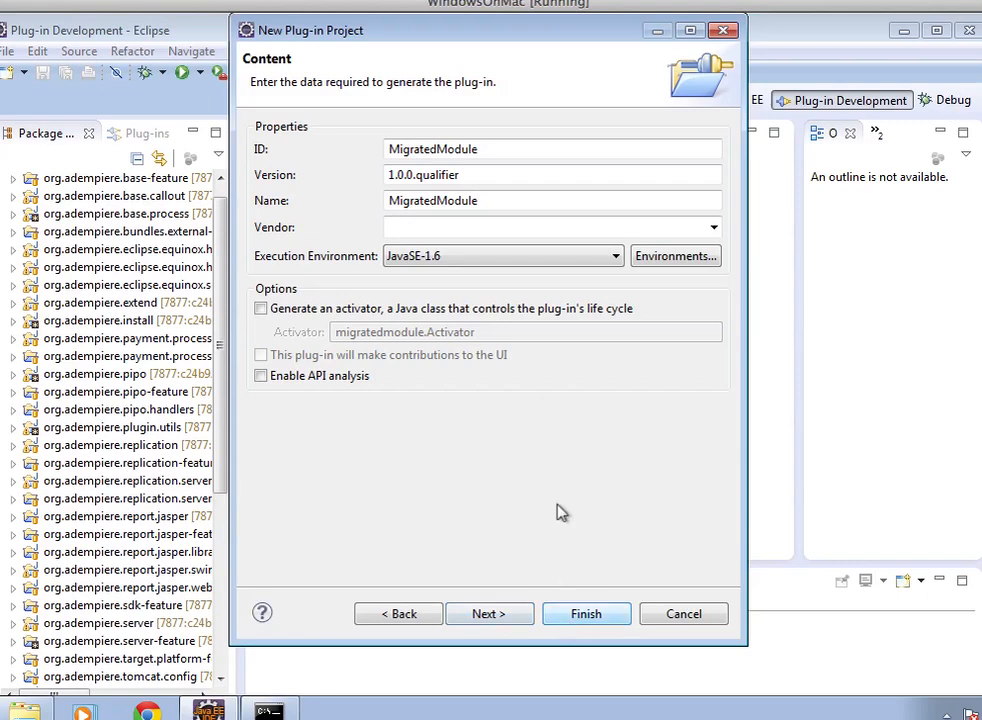
Cancel the wizard and open POSIntegration's META-INF/MANIFEST.MF from the Package Explorer.
{"action": "left_click", "coordinate": [586, 612]}
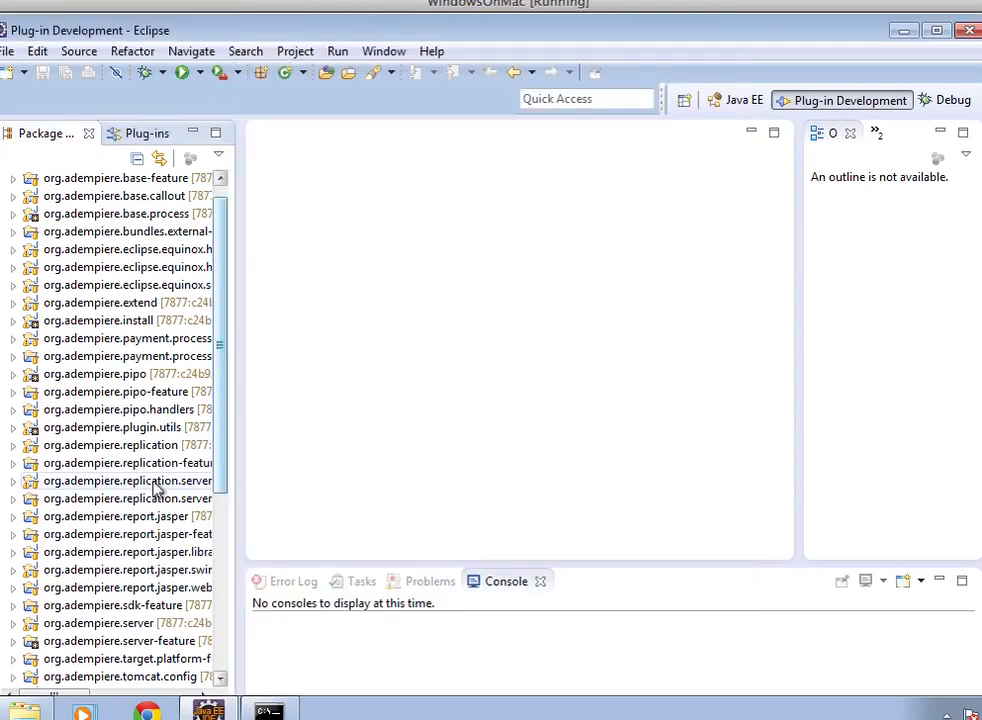
{"action": "scroll", "scroll_direction": "down", "scroll_amount": 3}
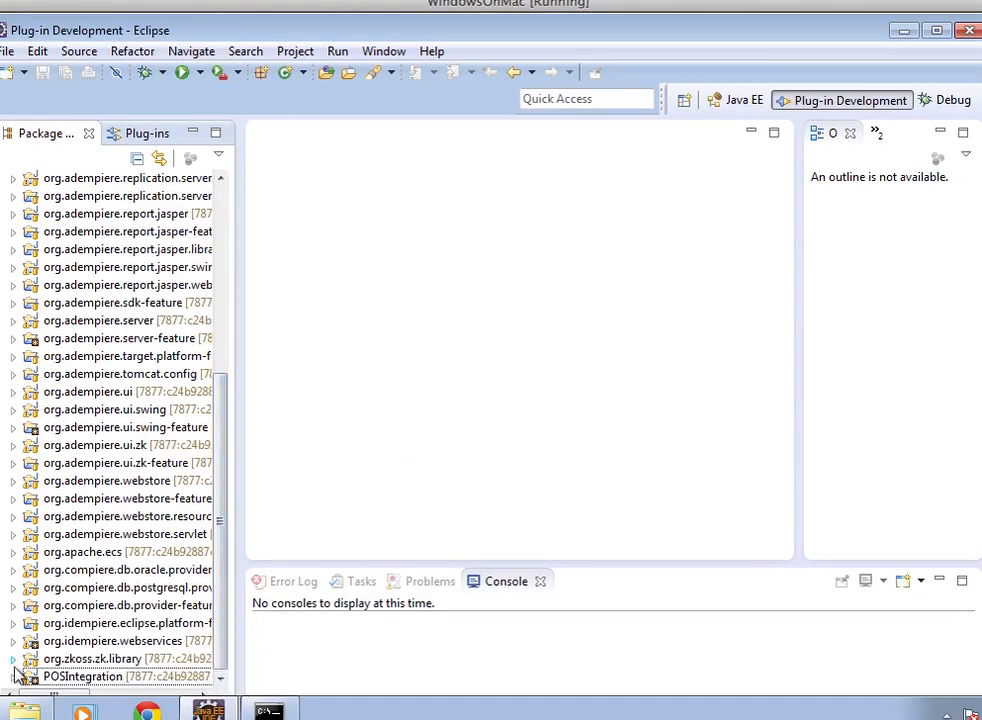
{"action": "left_click", "coordinate": [14, 676]}
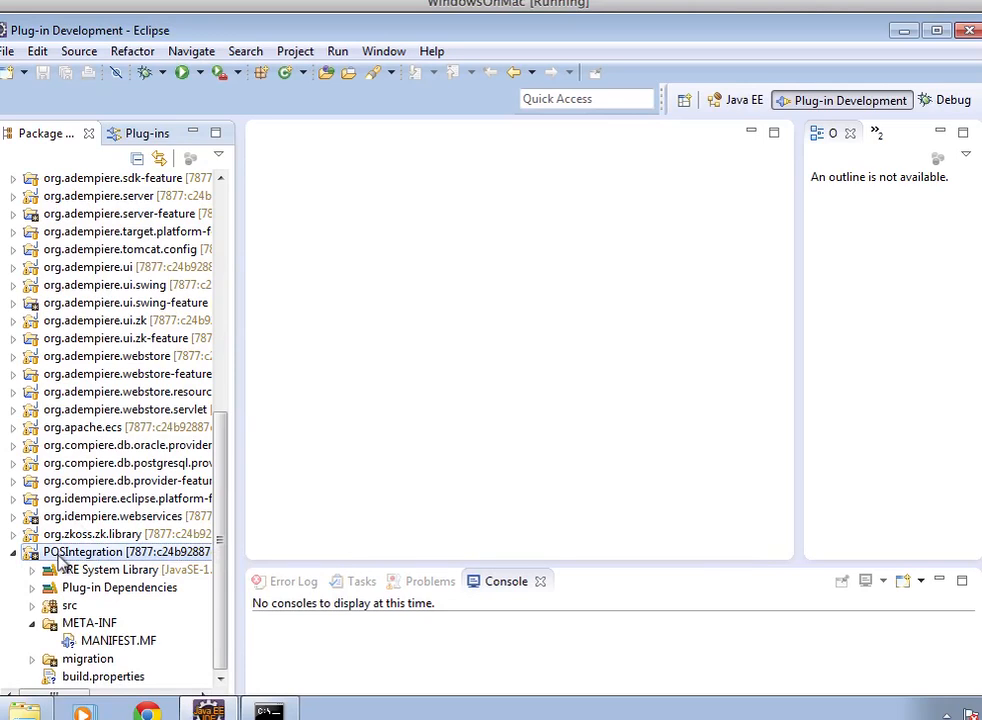
{"action": "double_click", "coordinate": [120, 640]}
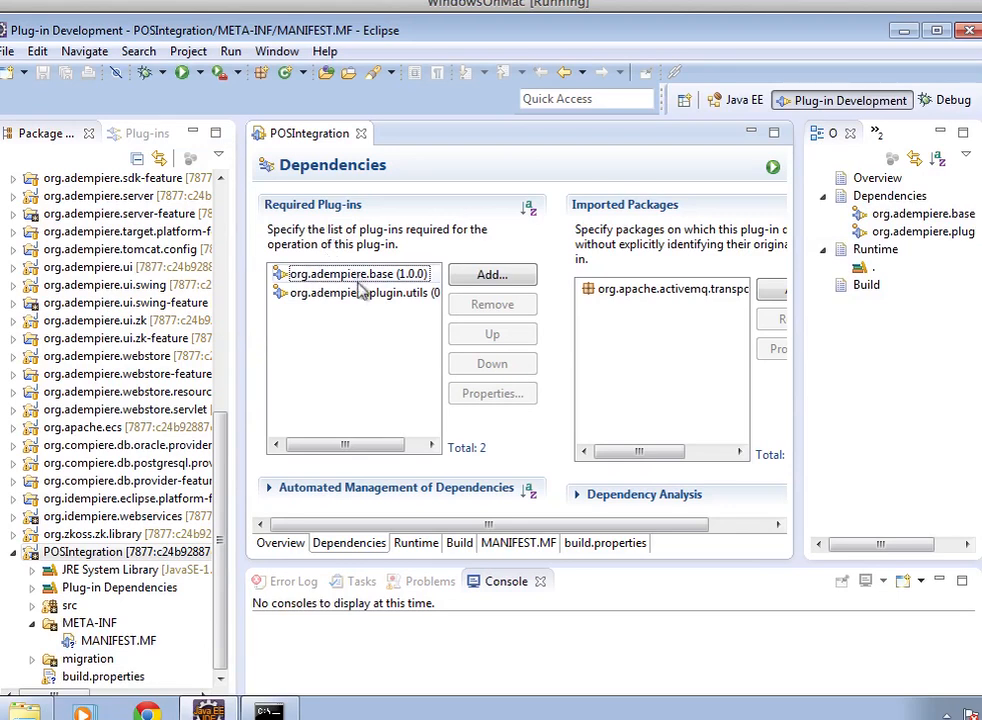
{"action": "mouse_move", "coordinate": [336, 360]}
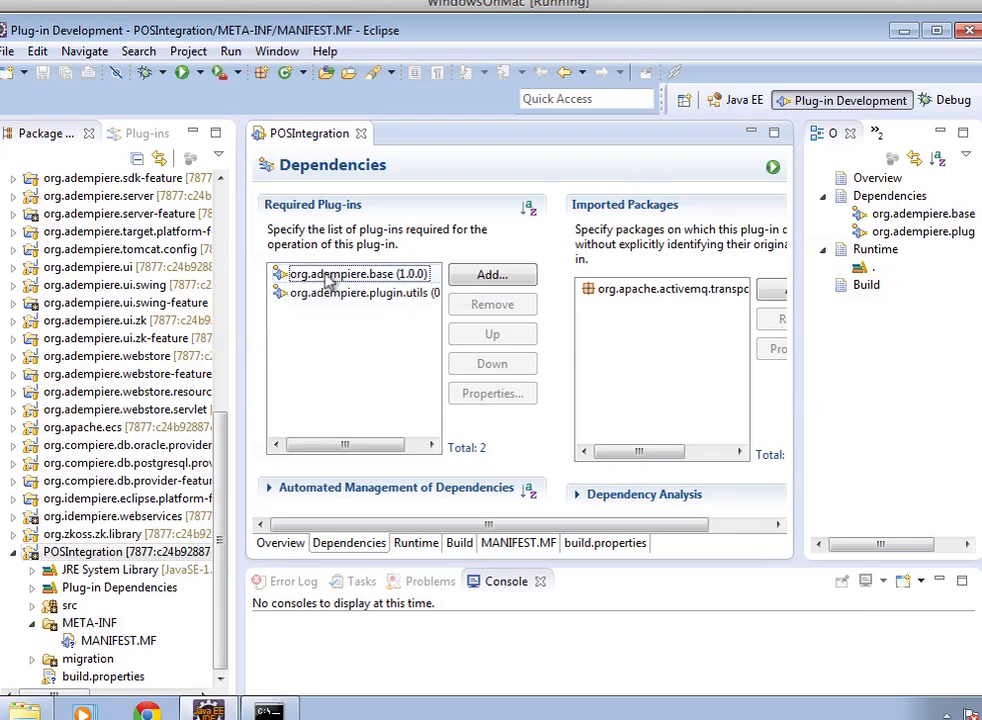
{"action": "mouse_move", "coordinate": [378, 284]}
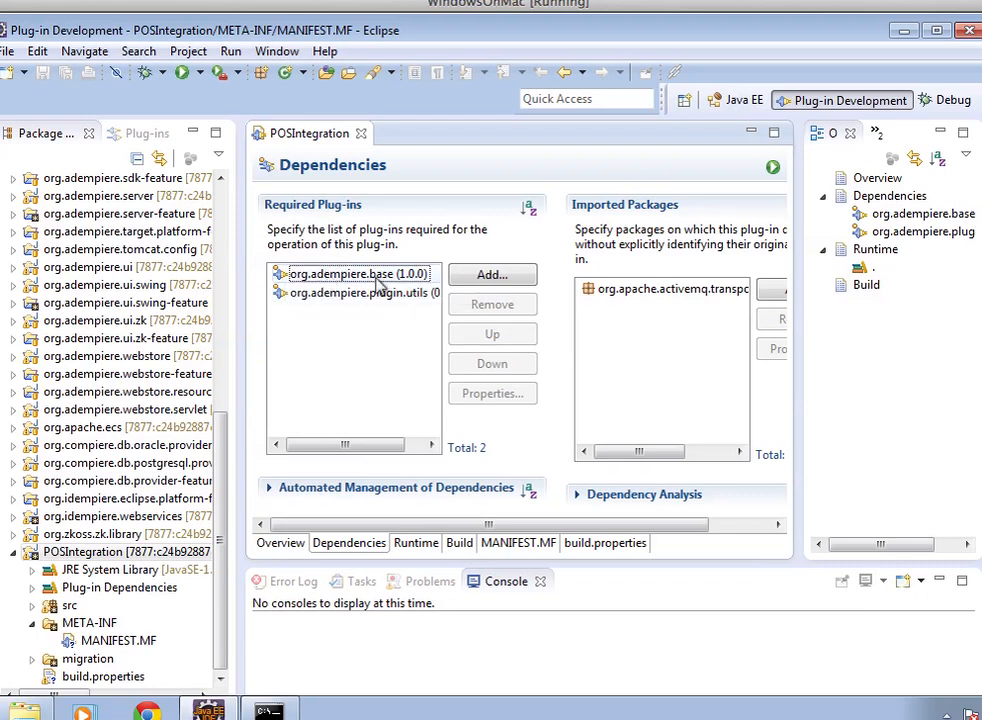
{"action": "mouse_move", "coordinate": [370, 300]}
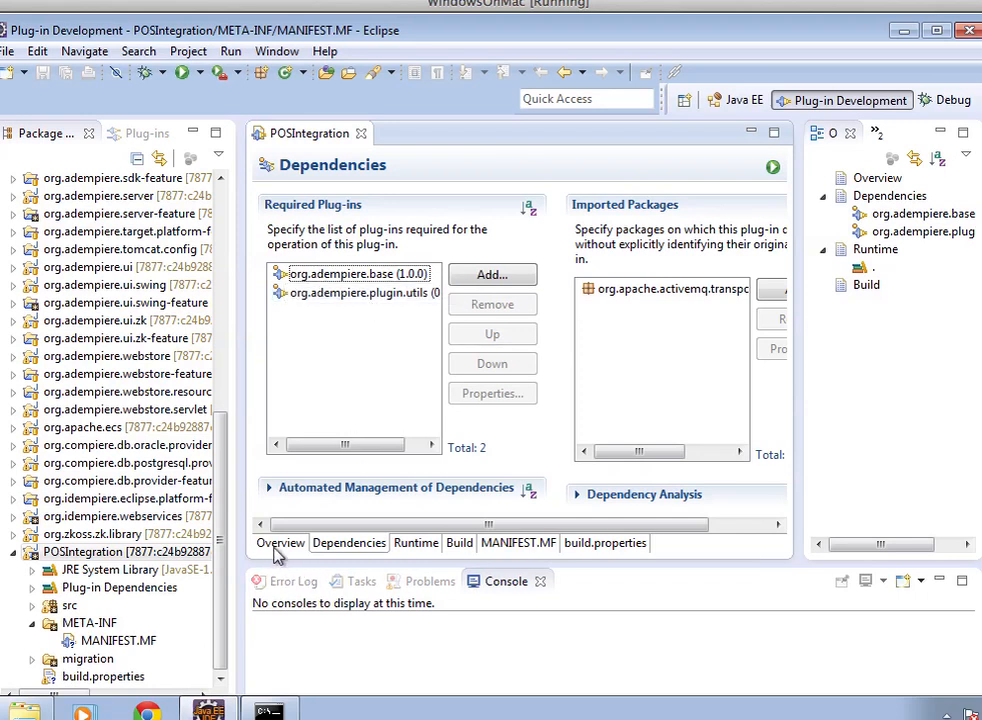
Show the Overview page of the POSIntegration manifest editor.
{"action": "left_click", "coordinate": [280, 542]}
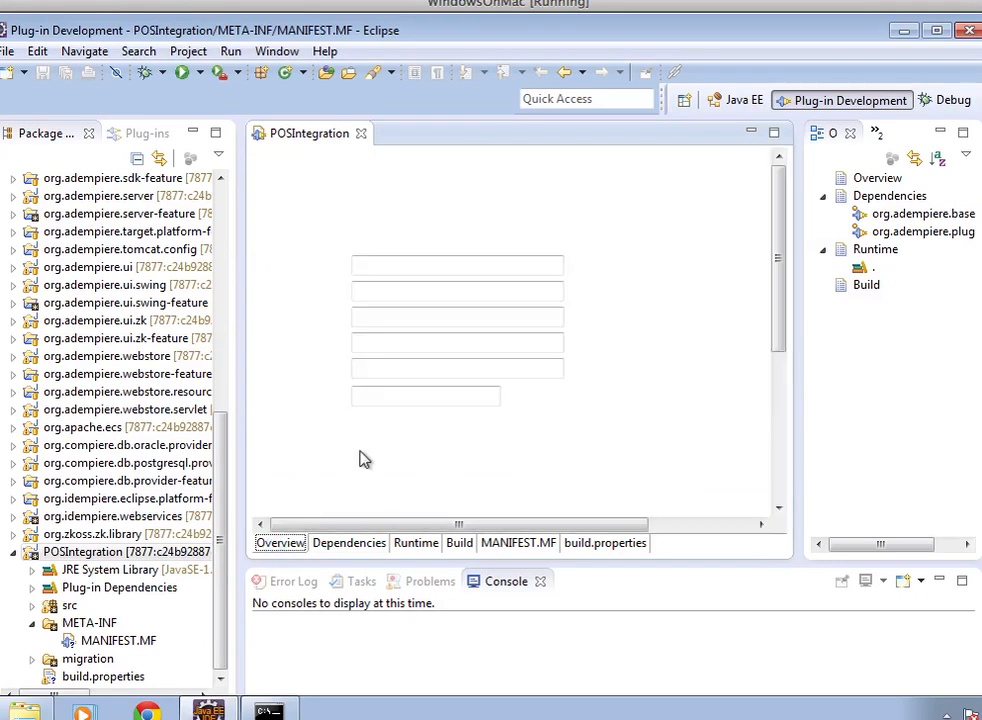
{"action": "left_click", "coordinate": [280, 542]}
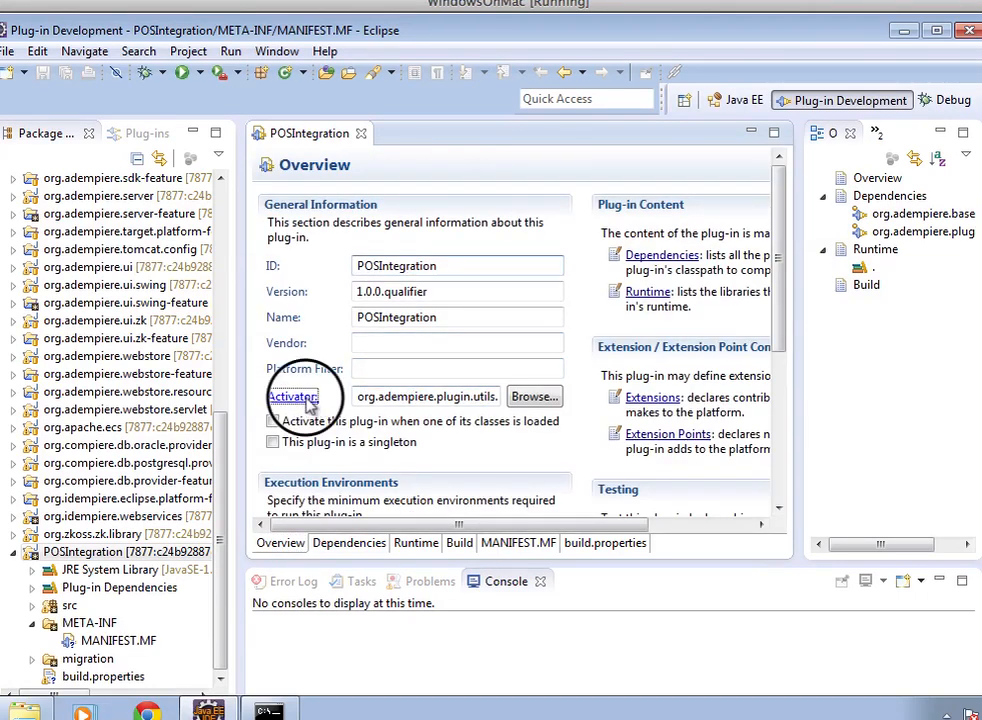
Open AdempiereActivator.java and bring its packIn method loading META-INF/2Pack.zip into view.
{"action": "left_click", "coordinate": [292, 396]}
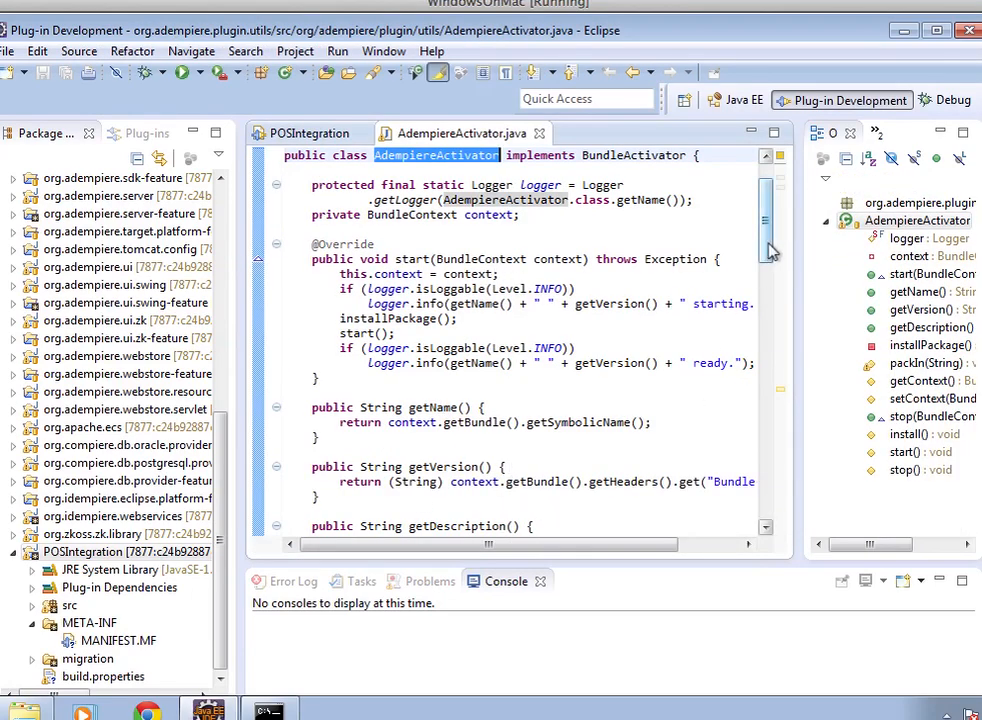
{"action": "scroll", "scroll_direction": "down", "scroll_amount": 3}
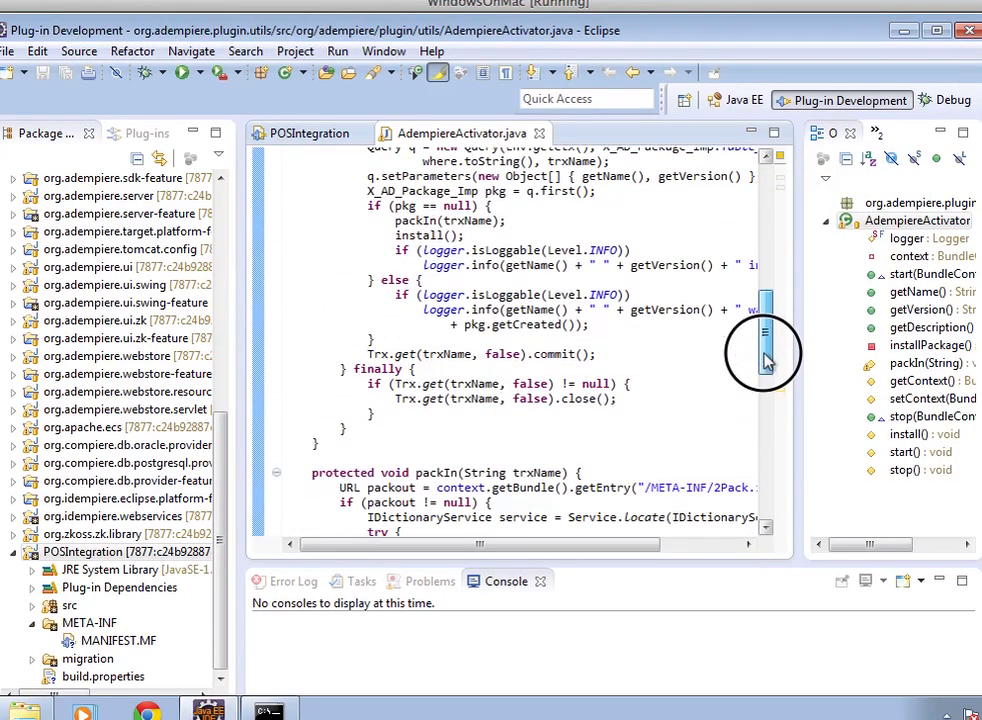
{"action": "scroll", "scroll_direction": "down", "scroll_amount": 3}
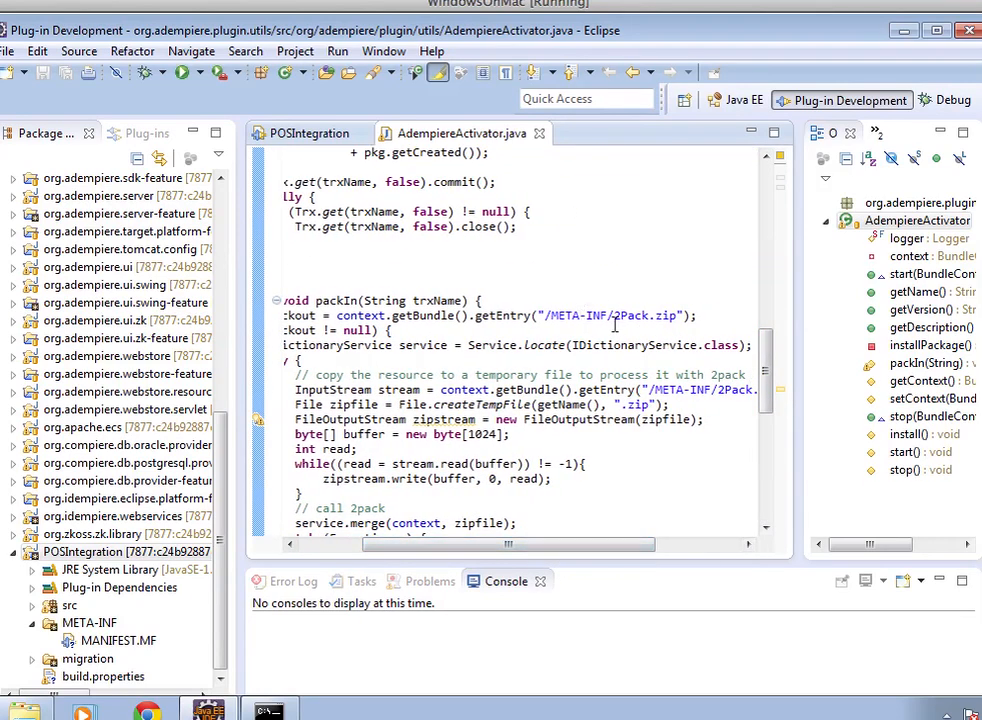
{"action": "mouse_move", "coordinate": [648, 316]}
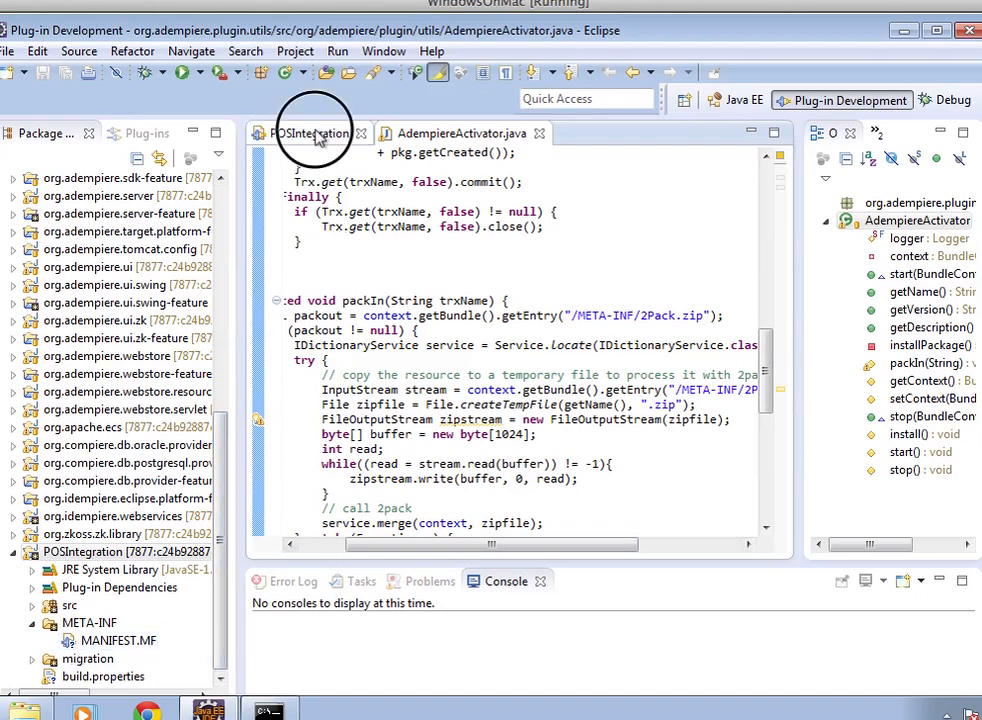
Review the POSIntegration manifest's Dependencies page, then its Runtime exported process packages.
{"action": "left_click", "coordinate": [312, 132]}
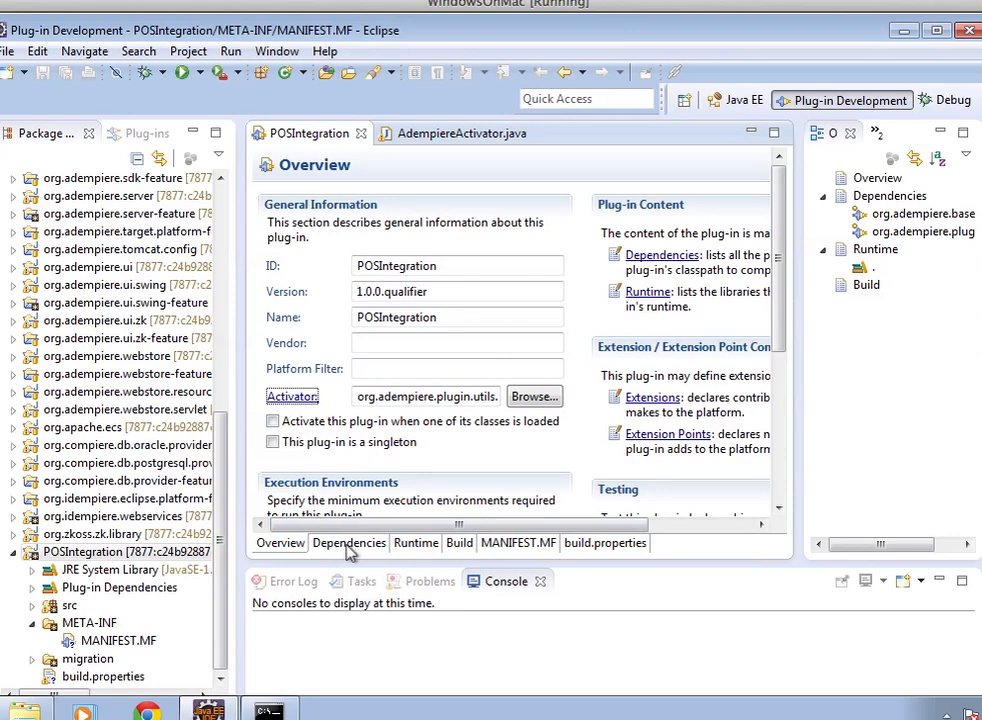
{"action": "left_click", "coordinate": [348, 542]}
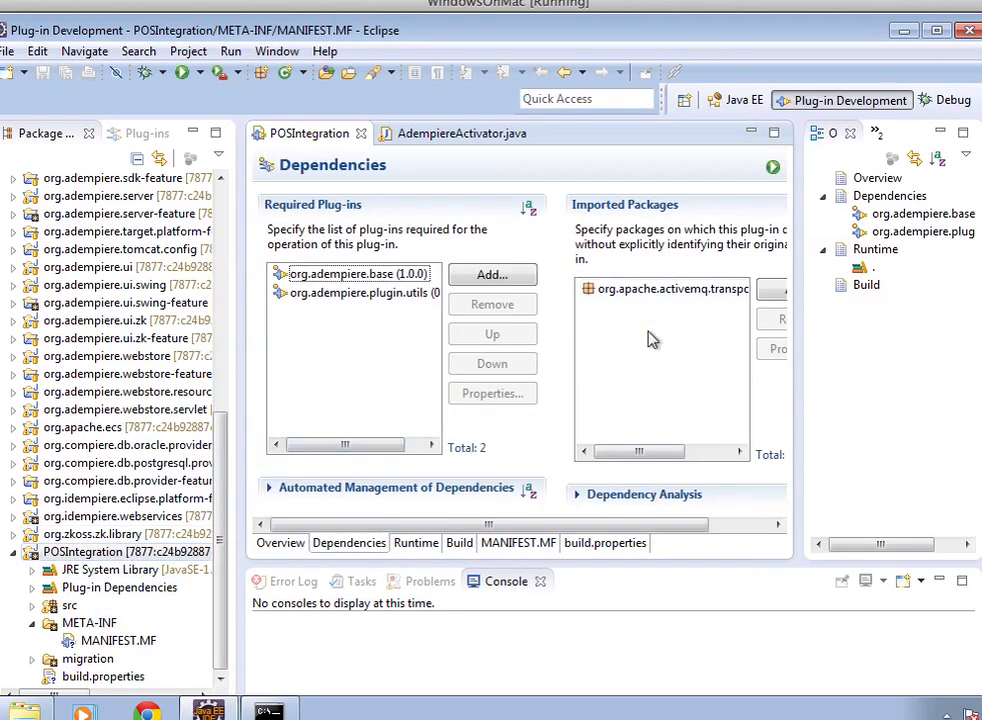
{"action": "scroll", "scroll_direction": "right", "scroll_amount": 3}
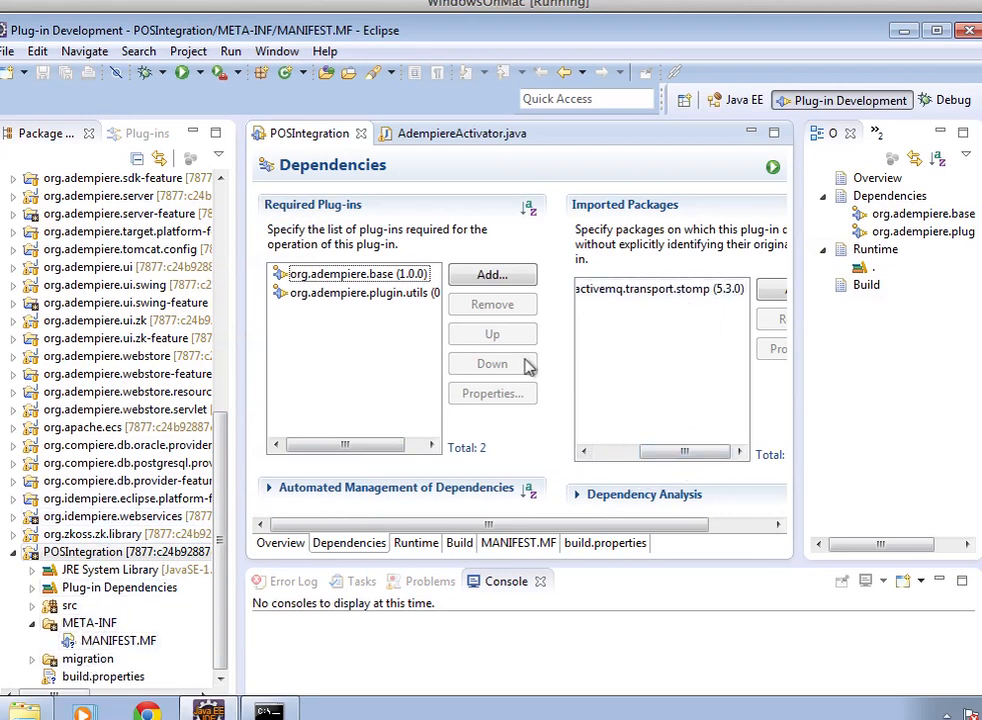
{"action": "mouse_move", "coordinate": [770, 290]}
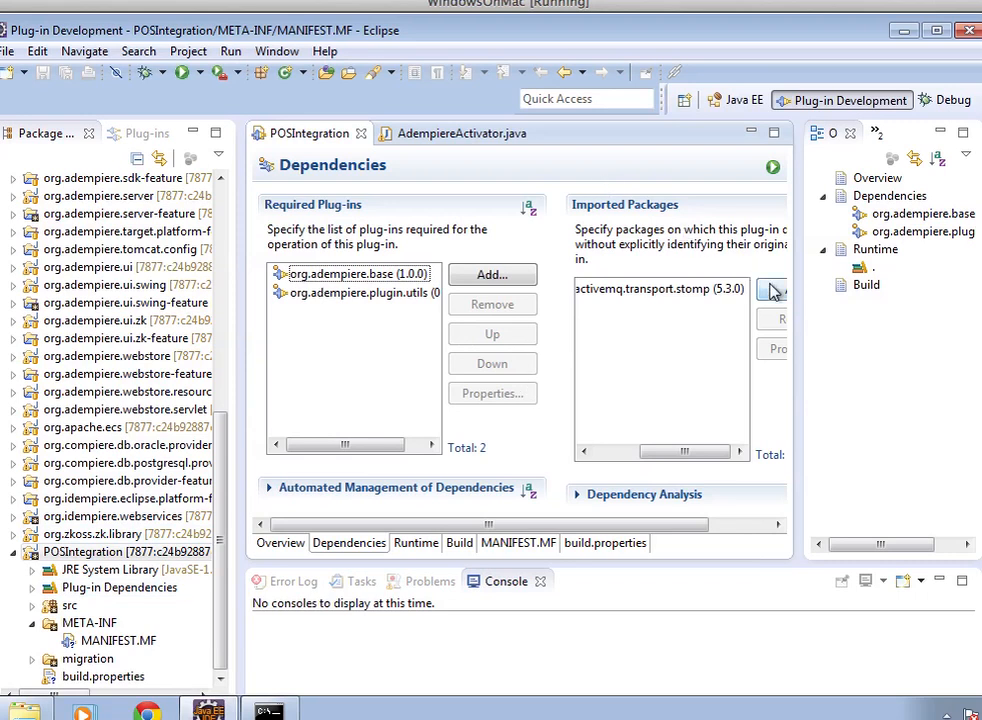
{"action": "mouse_move", "coordinate": [624, 436]}
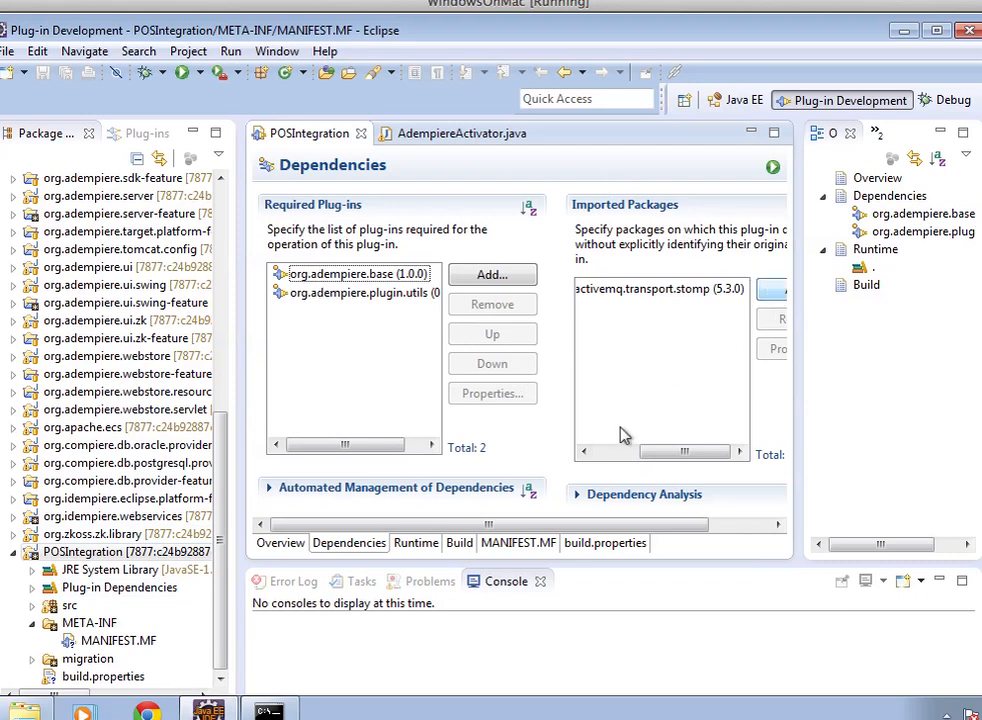
{"action": "mouse_move", "coordinate": [500, 508]}
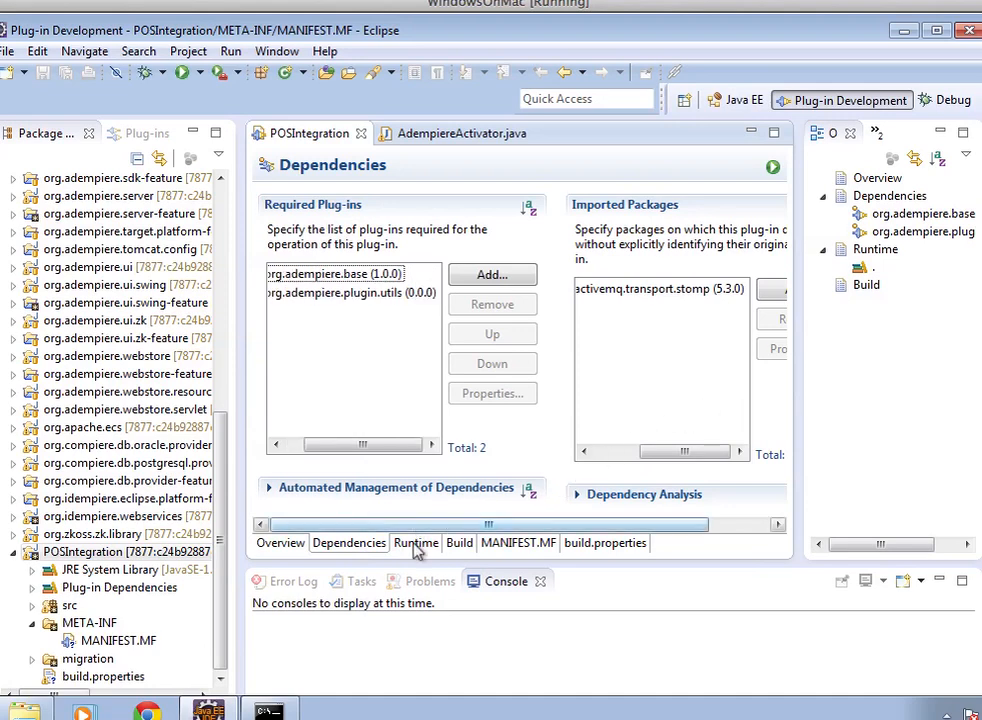
{"action": "left_click", "coordinate": [416, 542]}
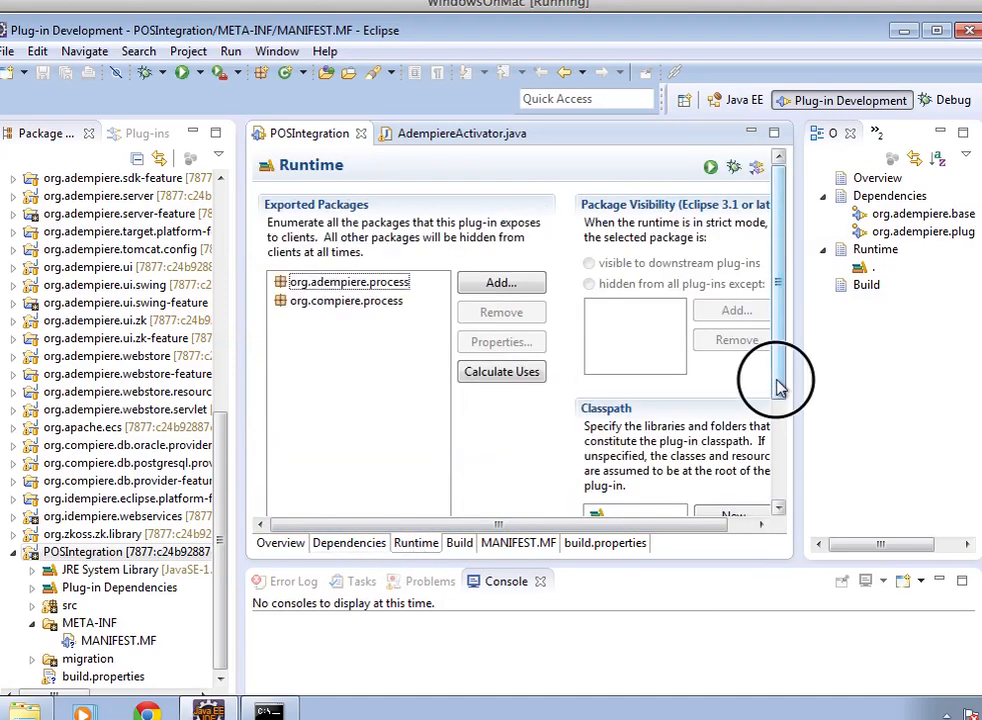
{"action": "scroll", "scroll_direction": "down", "scroll_amount": 3}
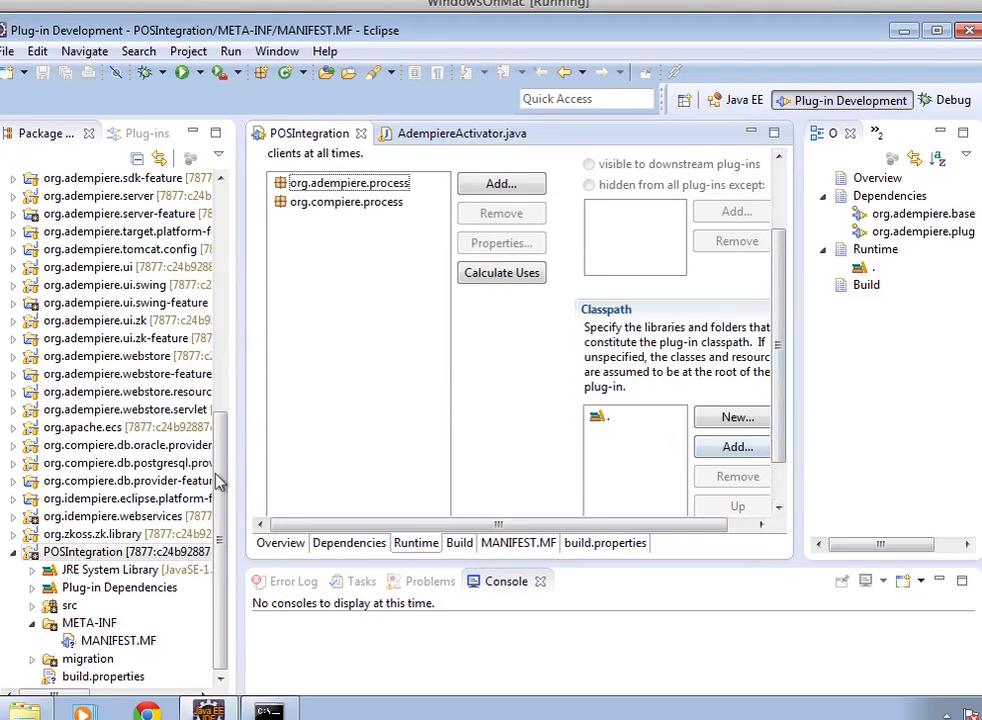
{"action": "mouse_move", "coordinate": [540, 448]}
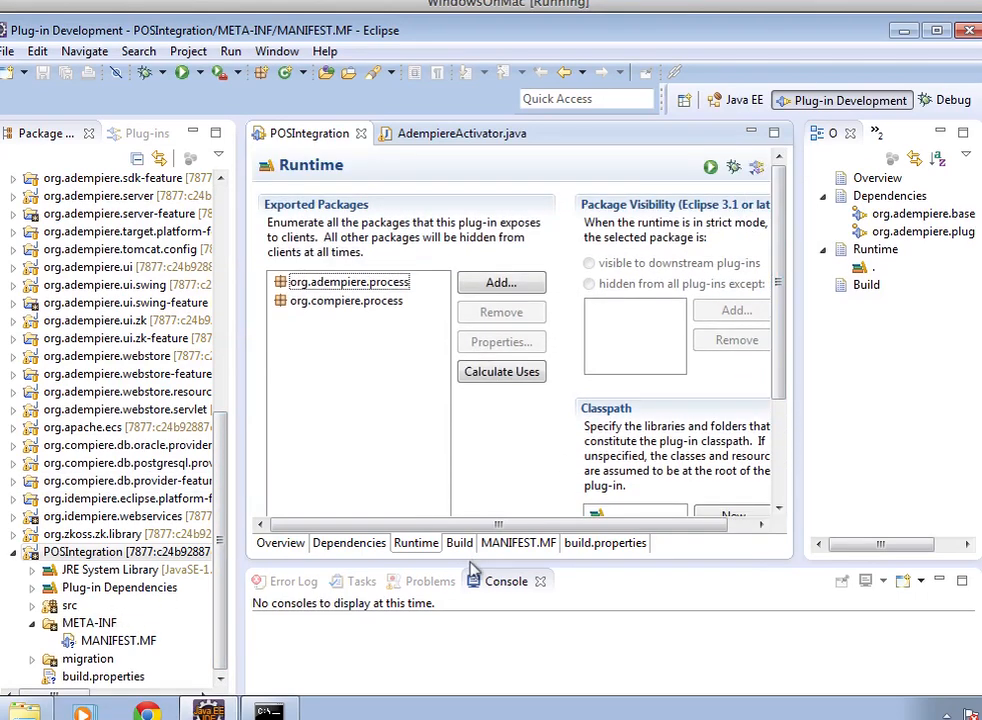
{"action": "left_click", "coordinate": [516, 542]}
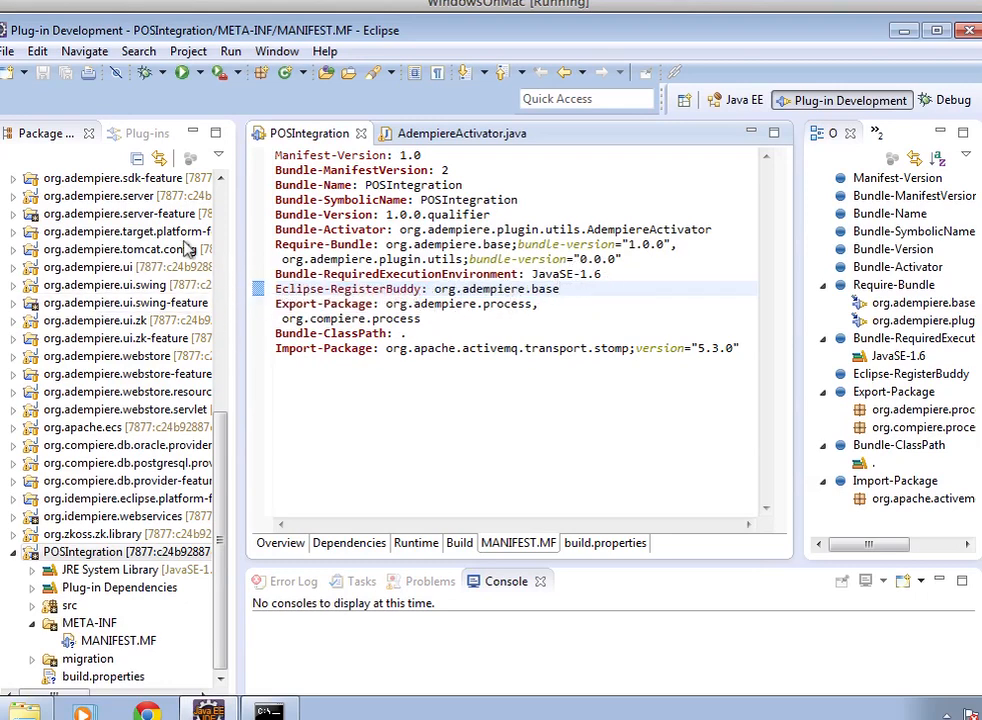
{"action": "left_click", "coordinate": [562, 288]}
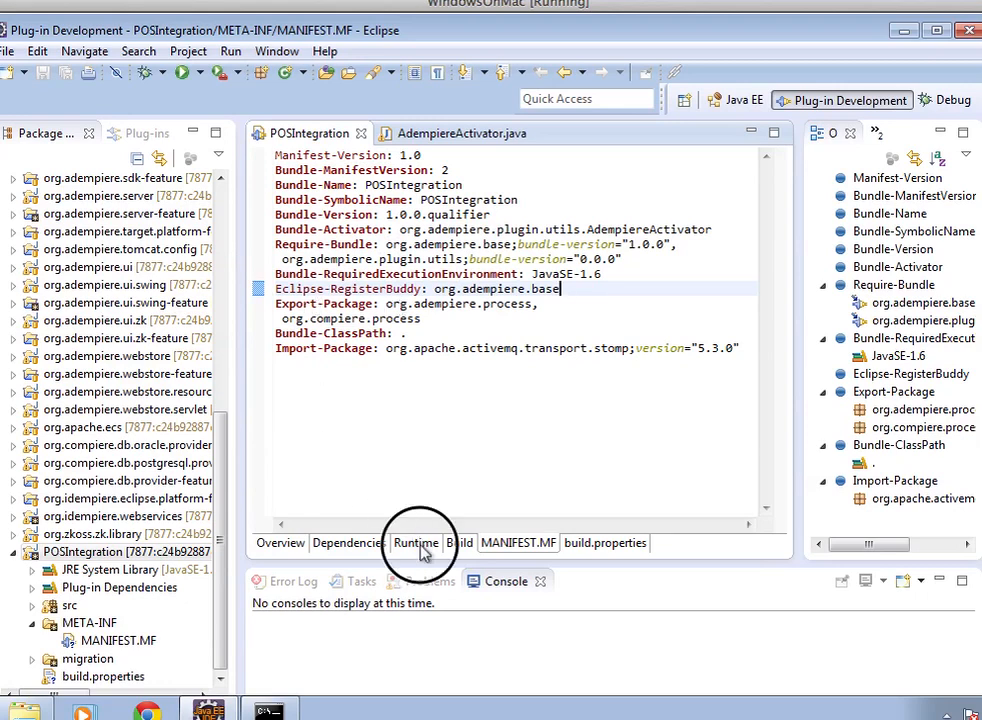
{"action": "left_click", "coordinate": [416, 542]}
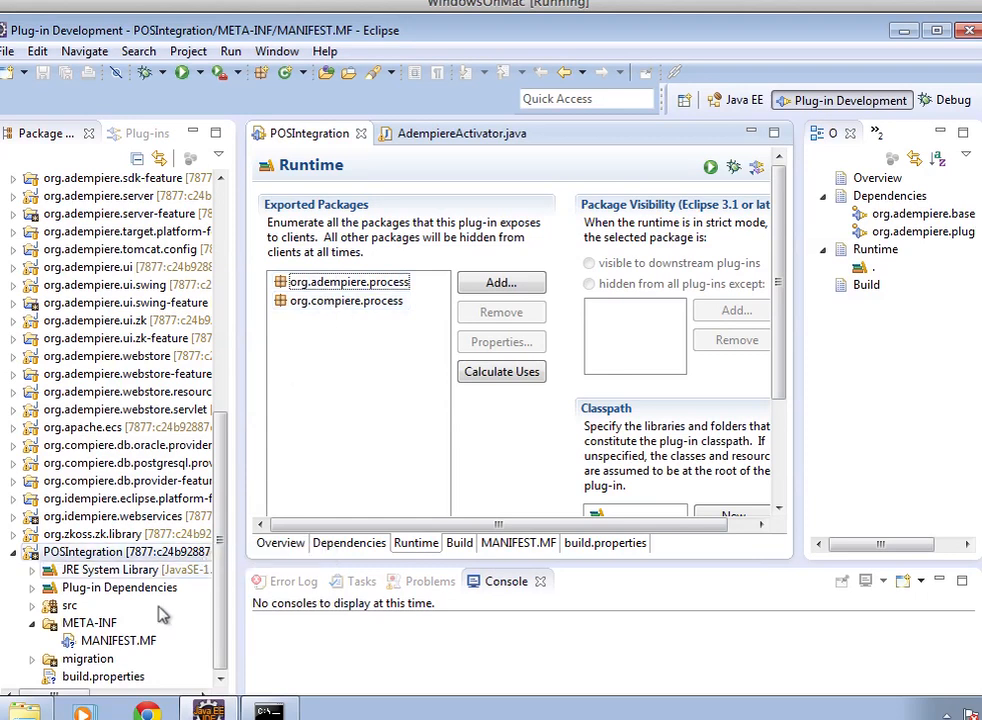
Expand src to list the org.adempiere.process and org.compiere.process classes, then show the manifest source.
{"action": "left_click", "coordinate": [32, 604]}
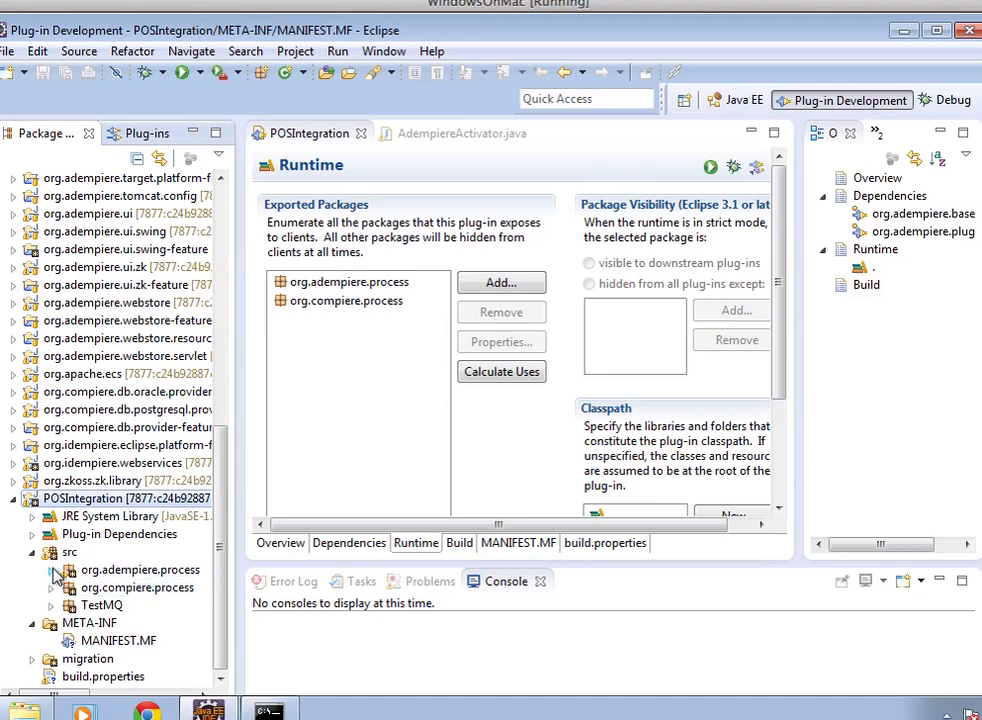
{"action": "left_click", "coordinate": [52, 570]}
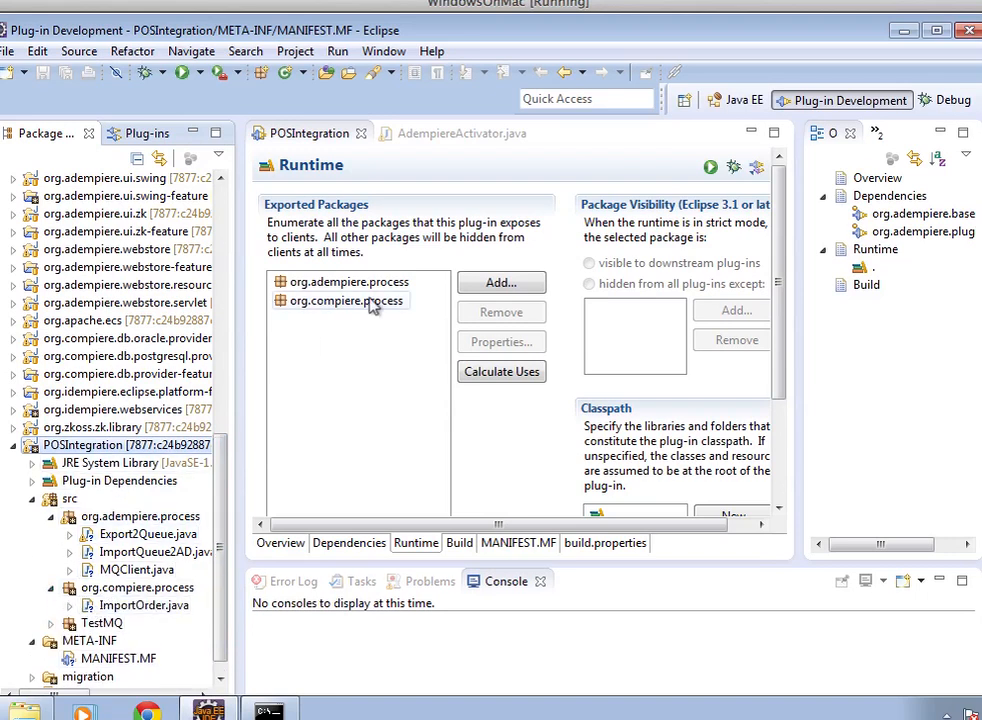
{"action": "mouse_move", "coordinate": [130, 196]}
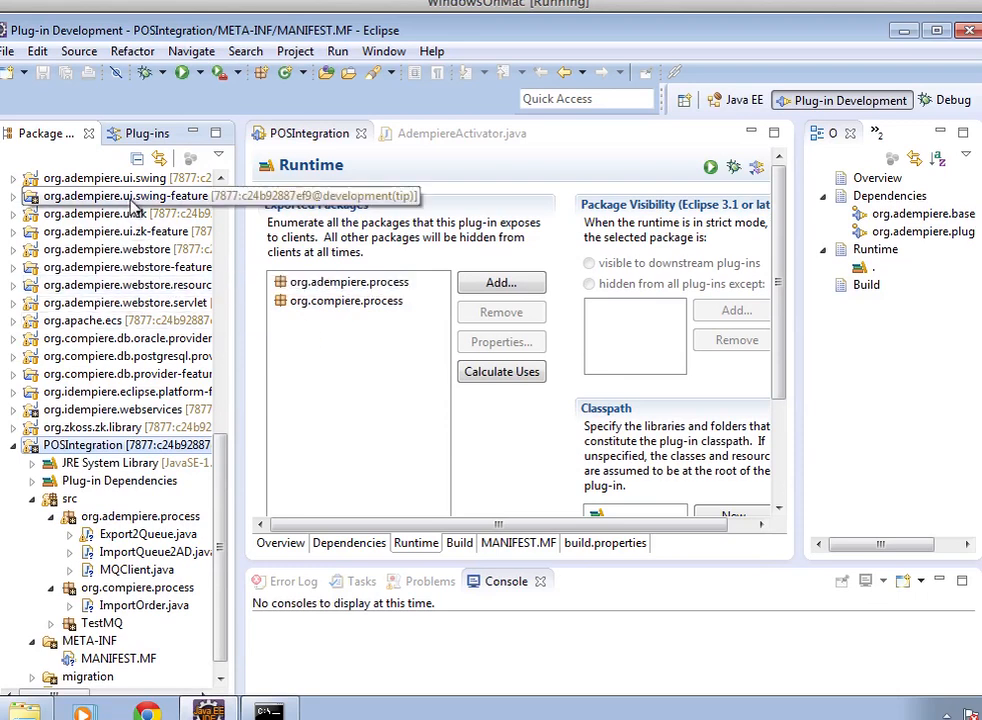
{"action": "mouse_move", "coordinate": [192, 210]}
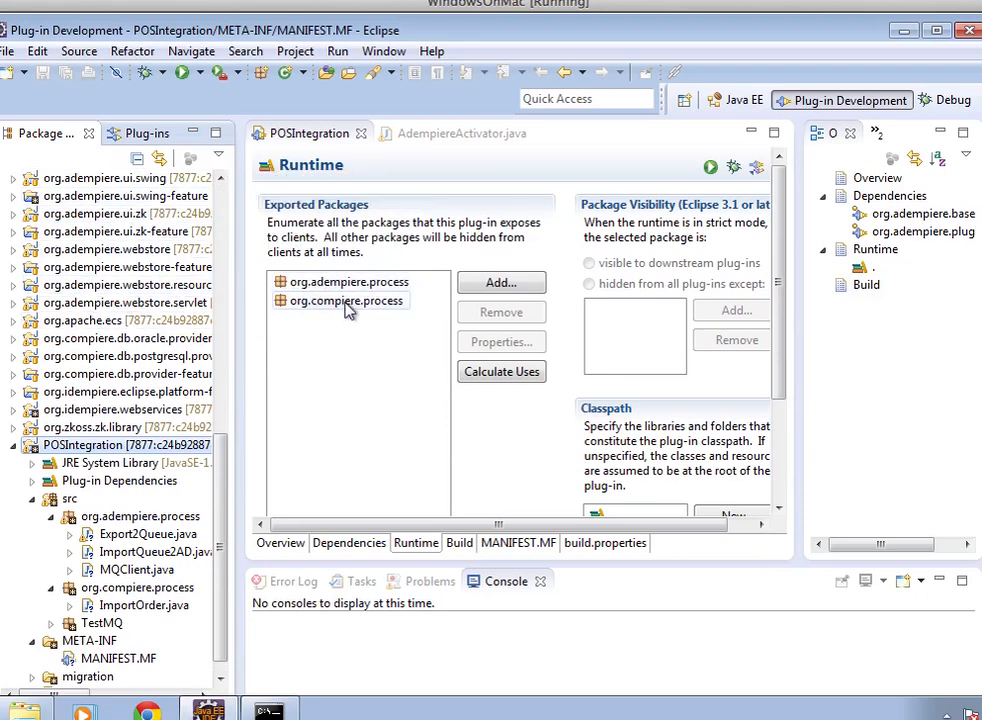
{"action": "mouse_move", "coordinate": [324, 292]}
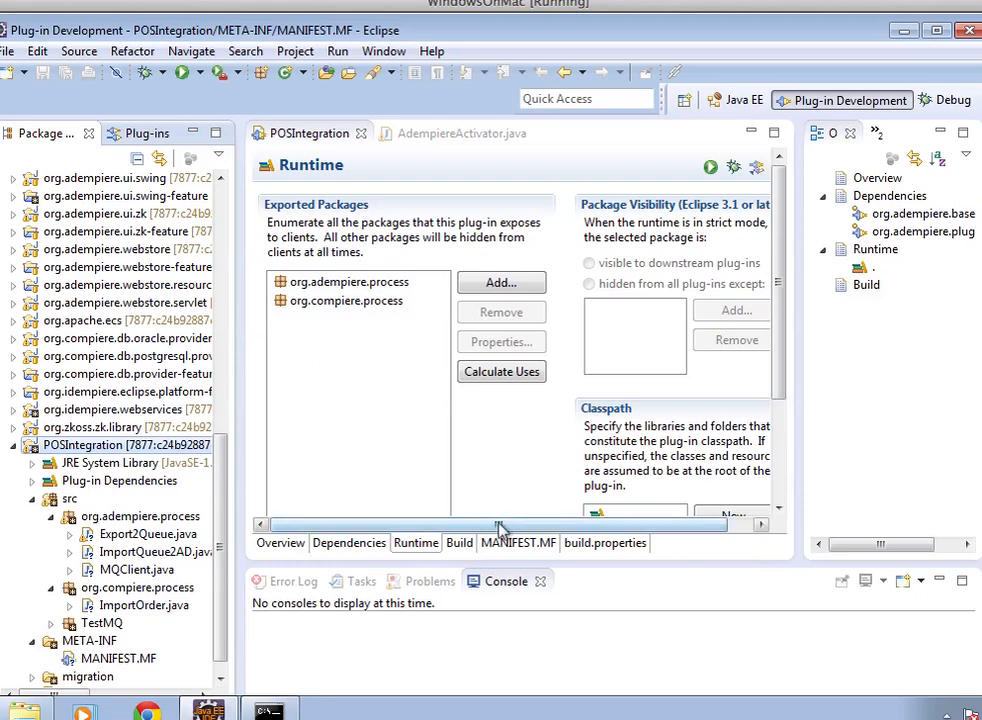
{"action": "left_click", "coordinate": [518, 542]}
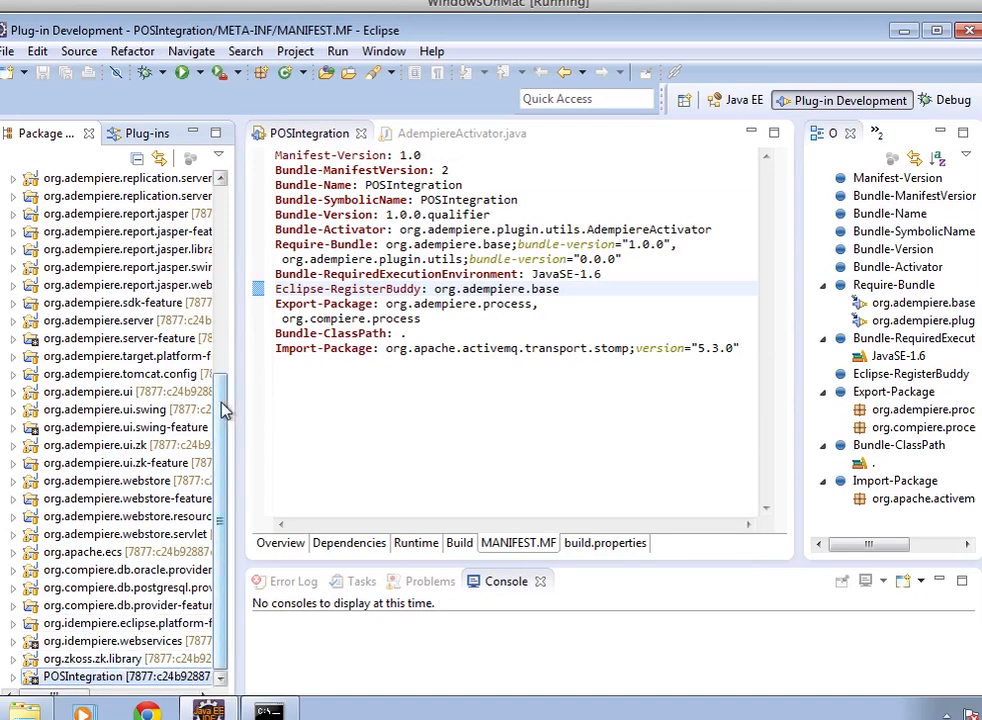
{"action": "mouse_move", "coordinate": [184, 72]}
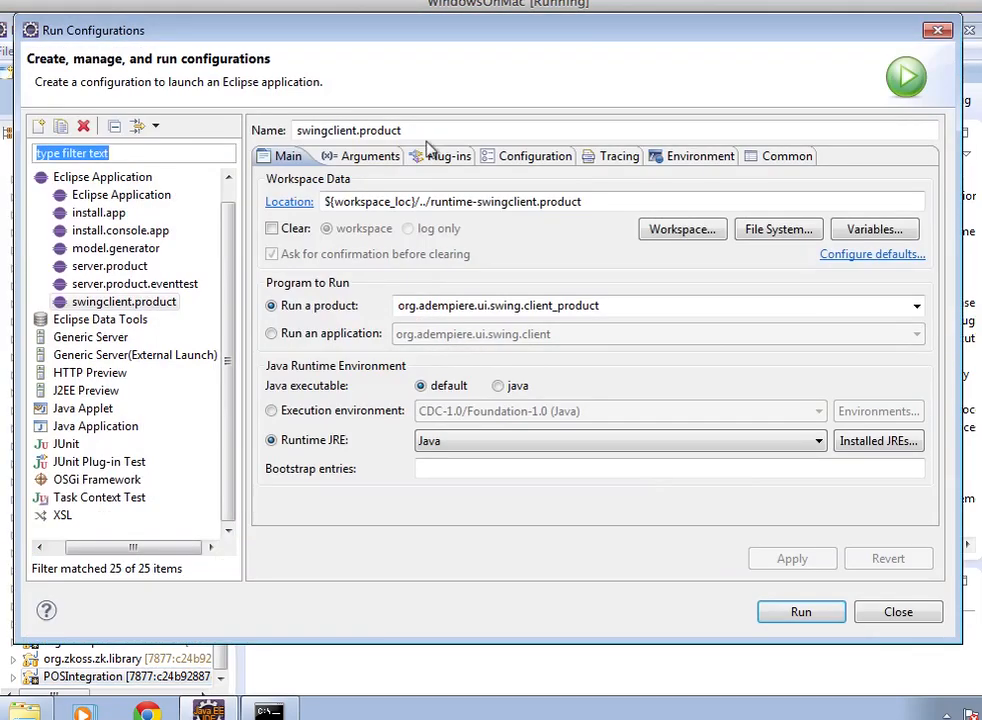
Confirm POSIntegration is checked on the swingclient.product Plug-ins list.
{"action": "left_click", "coordinate": [436, 156]}
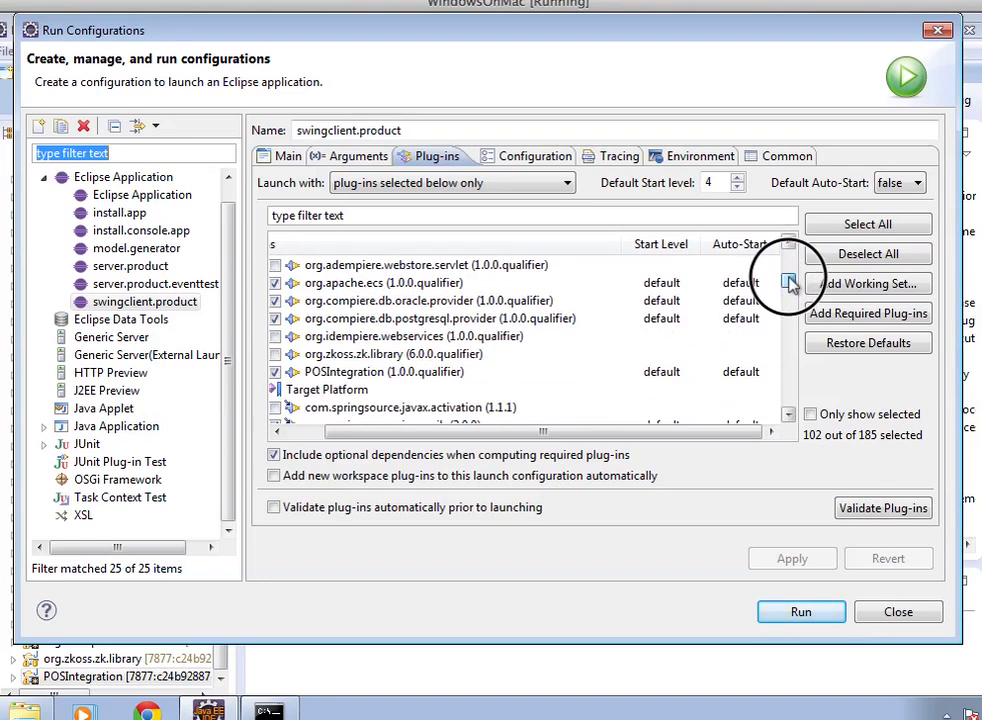
{"action": "scroll", "scroll_direction": "down", "scroll_amount": 3}
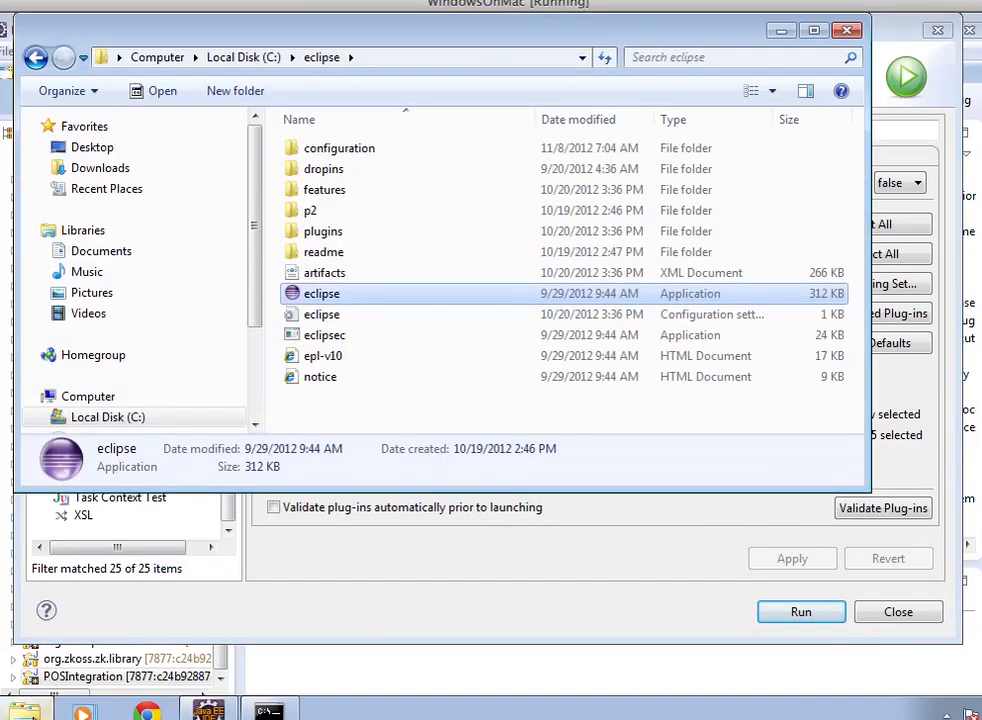
Browse to C:\Users\red1\packout and select the POS Integration zip file.
{"action": "scroll", "scroll_direction": "down", "scroll_amount": 3}
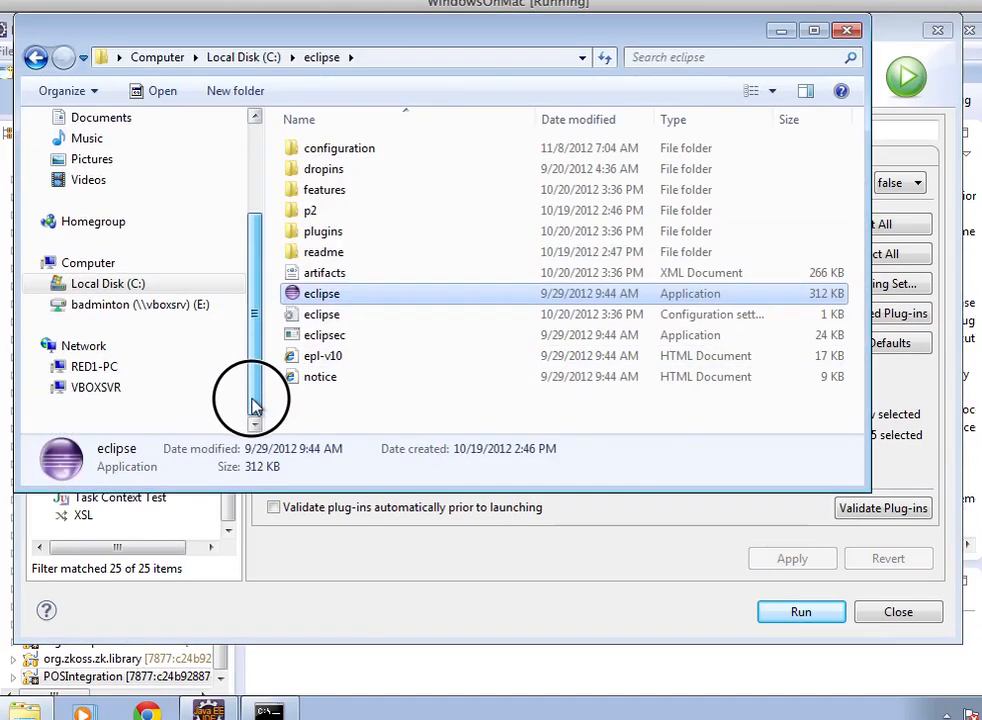
{"action": "scroll", "scroll_direction": "up", "scroll_amount": 3}
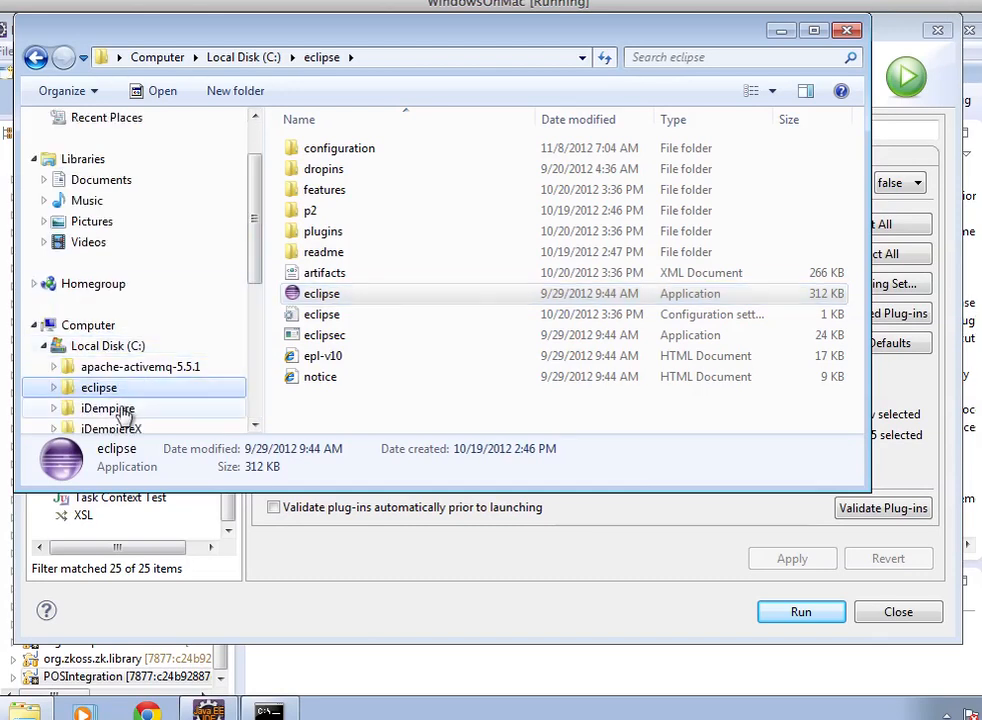
{"action": "scroll", "scroll_direction": "down", "scroll_amount": 3}
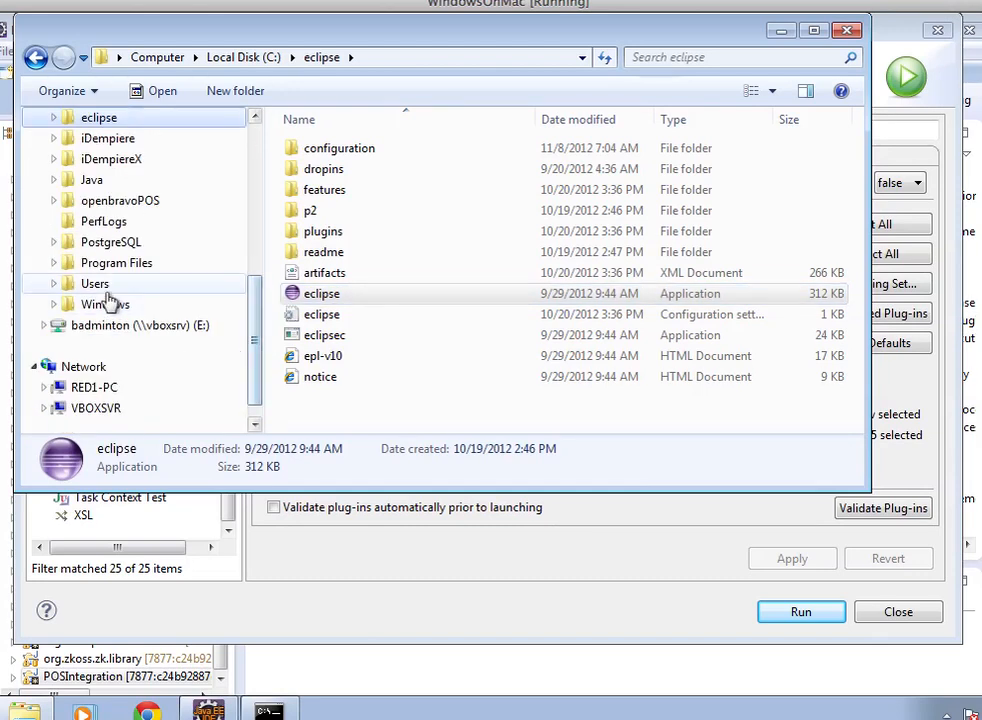
{"action": "left_click", "coordinate": [96, 284]}
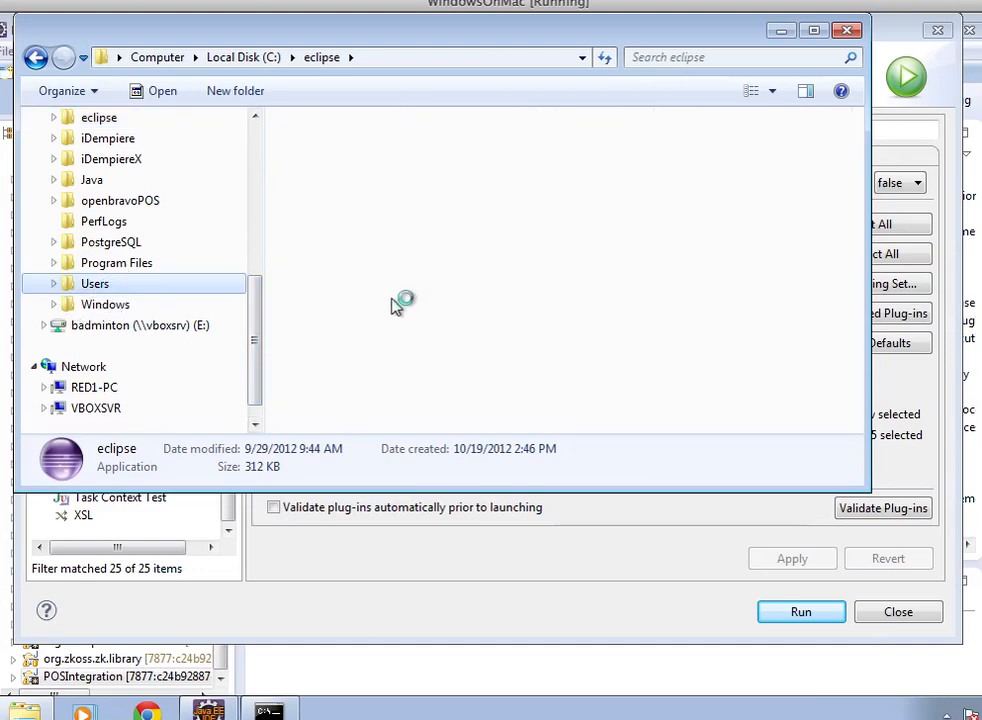
{"action": "double_click", "coordinate": [94, 284]}
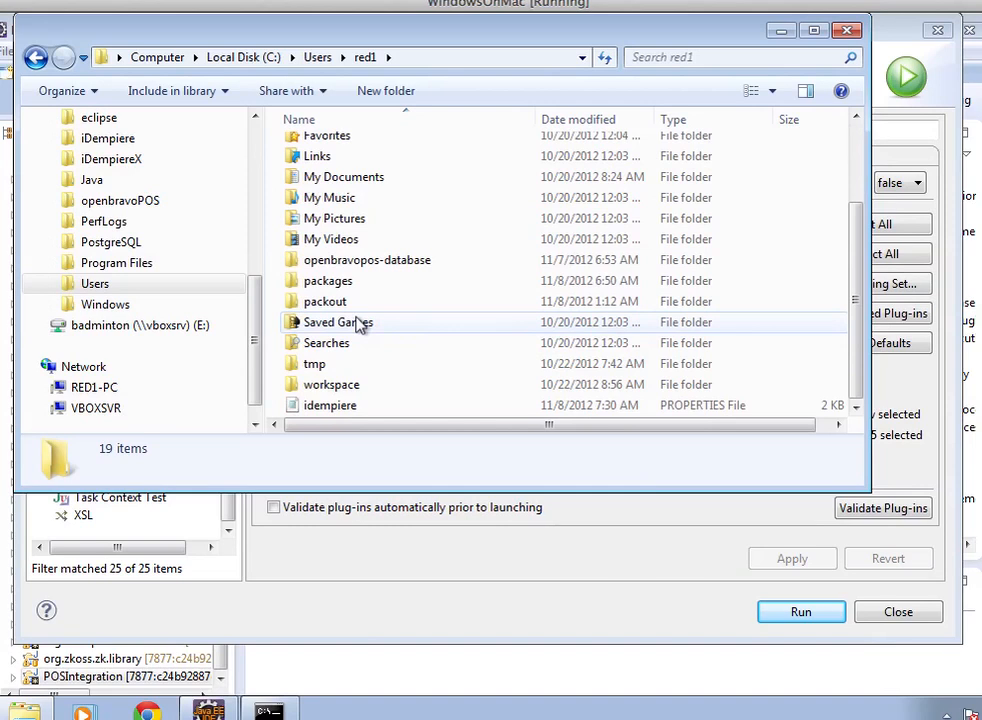
{"action": "double_click", "coordinate": [324, 300]}
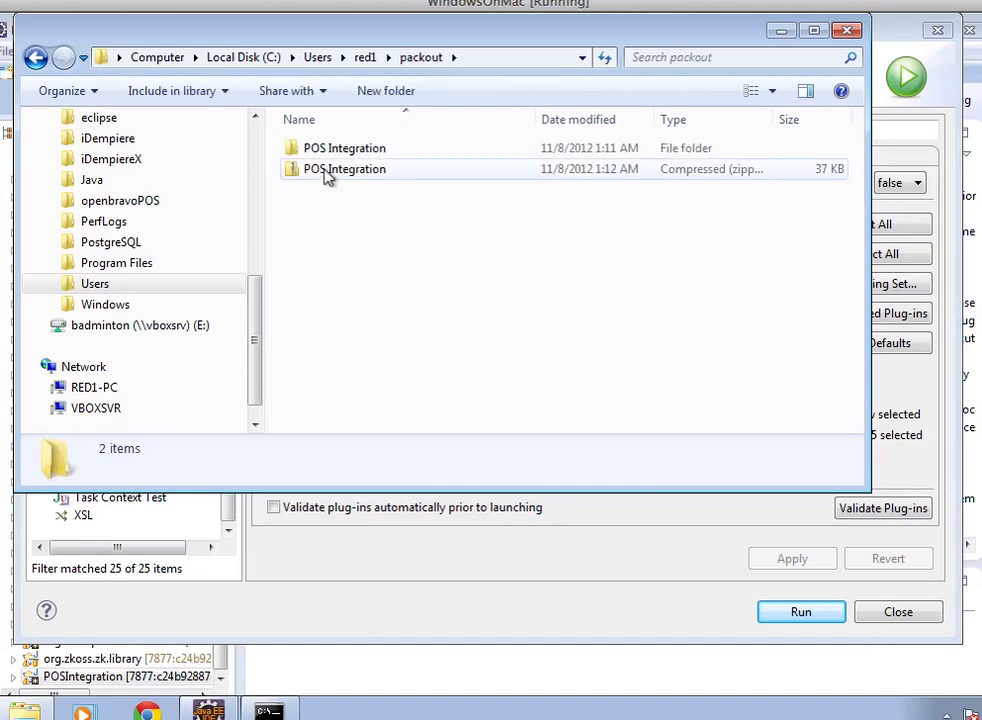
{"action": "left_click", "coordinate": [344, 168]}
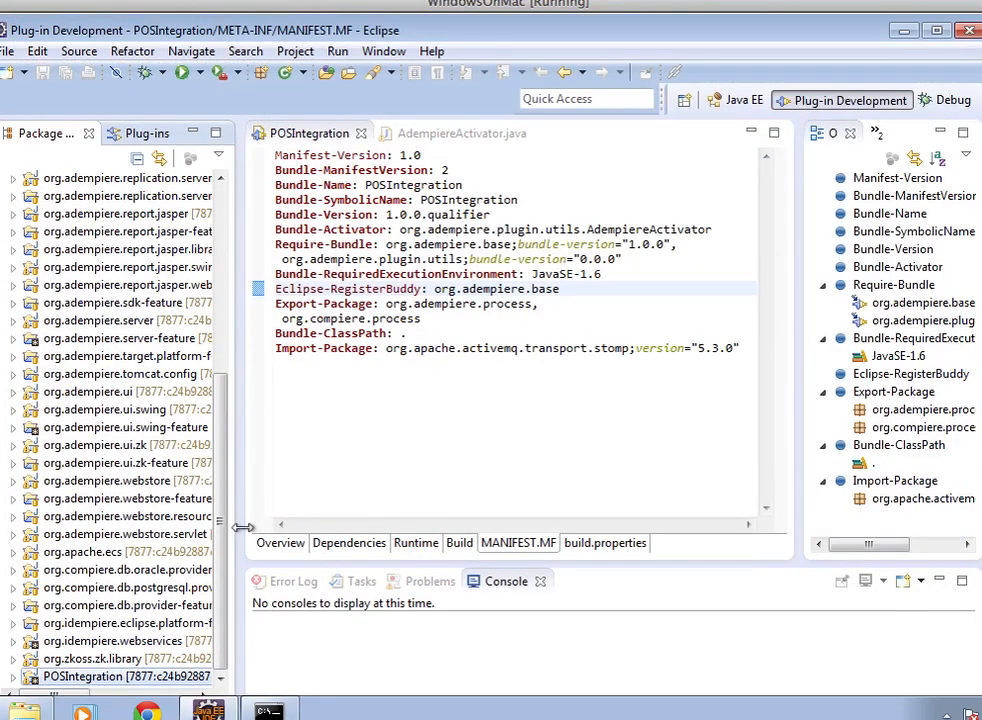
Place POS Integration.zip in POSIntegration's META-INF folder beside MANIFEST.MF.
{"action": "scroll", "scroll_direction": "down", "scroll_amount": 3}
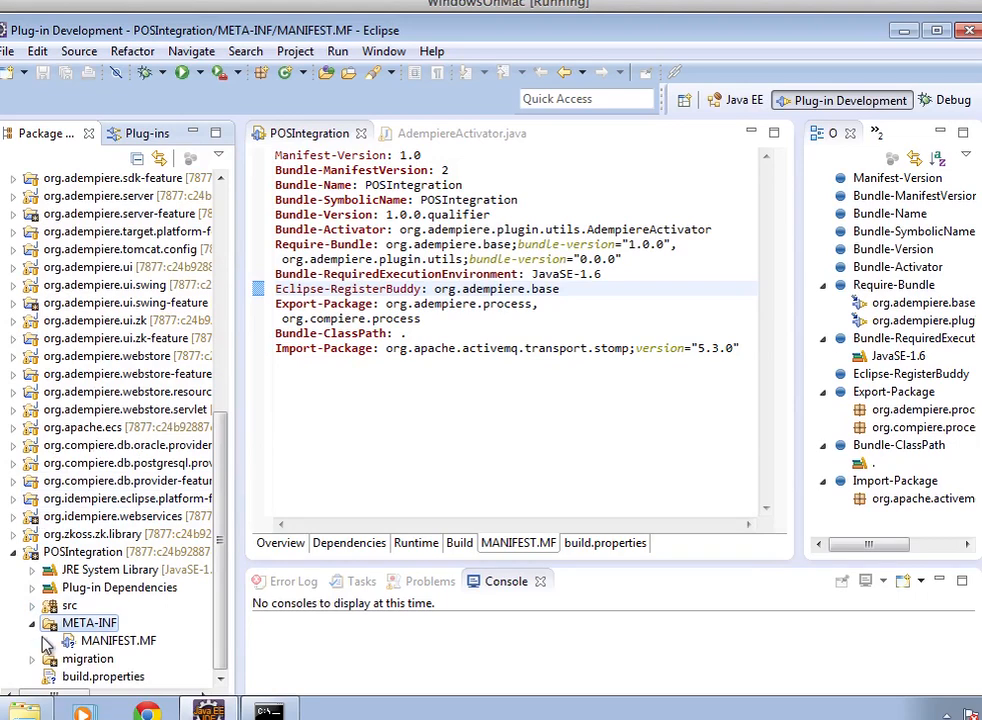
{"action": "mouse_move", "coordinate": [68, 640]}
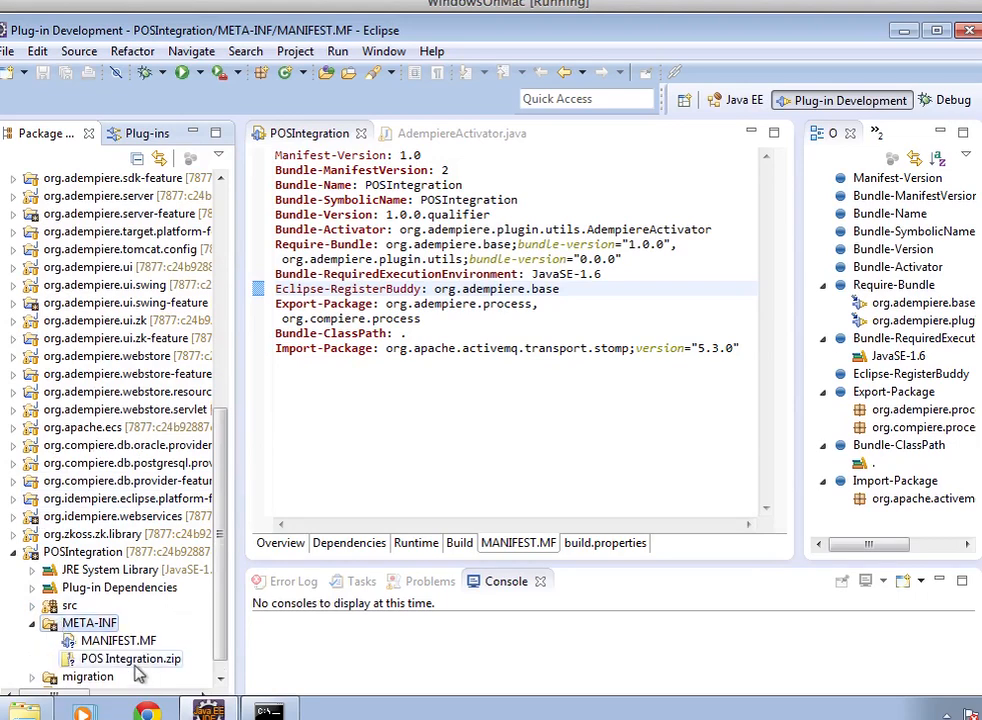
{"action": "left_click", "coordinate": [132, 658]}
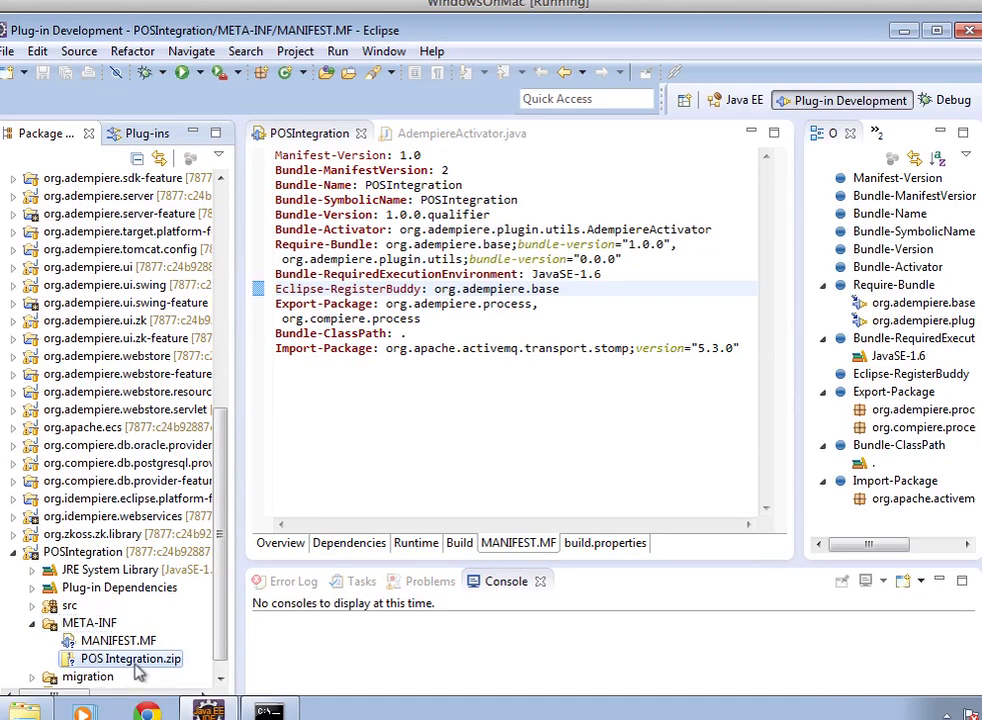
{"action": "mouse_move", "coordinate": [160, 668]}
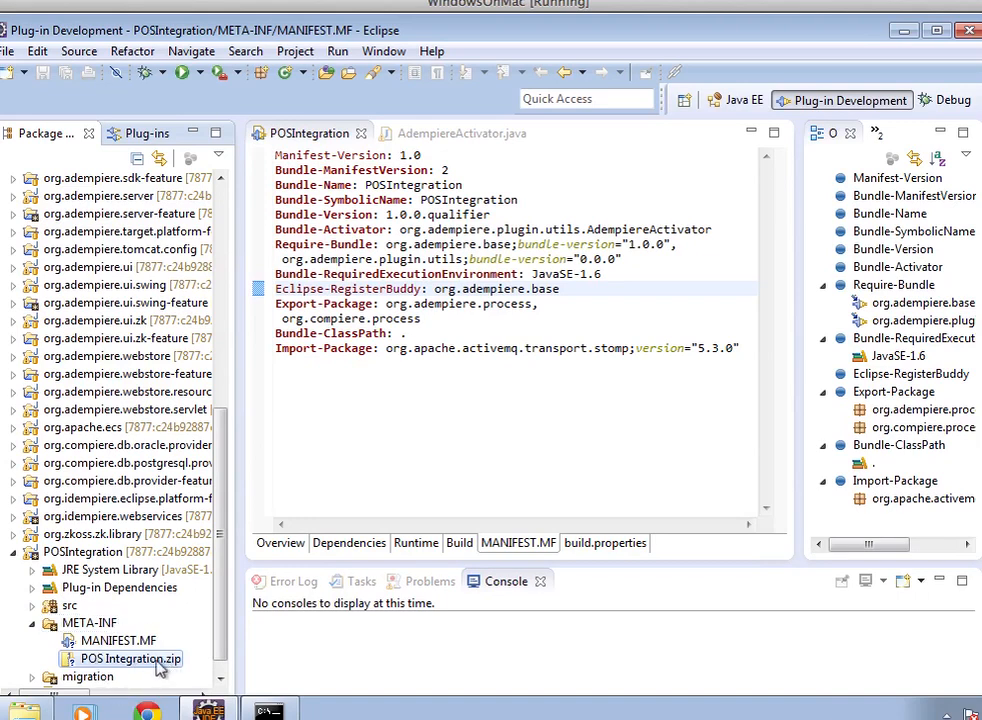
Rename POS Integration.zip in META-INF to 2Pack.zip via Refactor > Rename.
{"action": "right_click", "coordinate": [128, 658]}
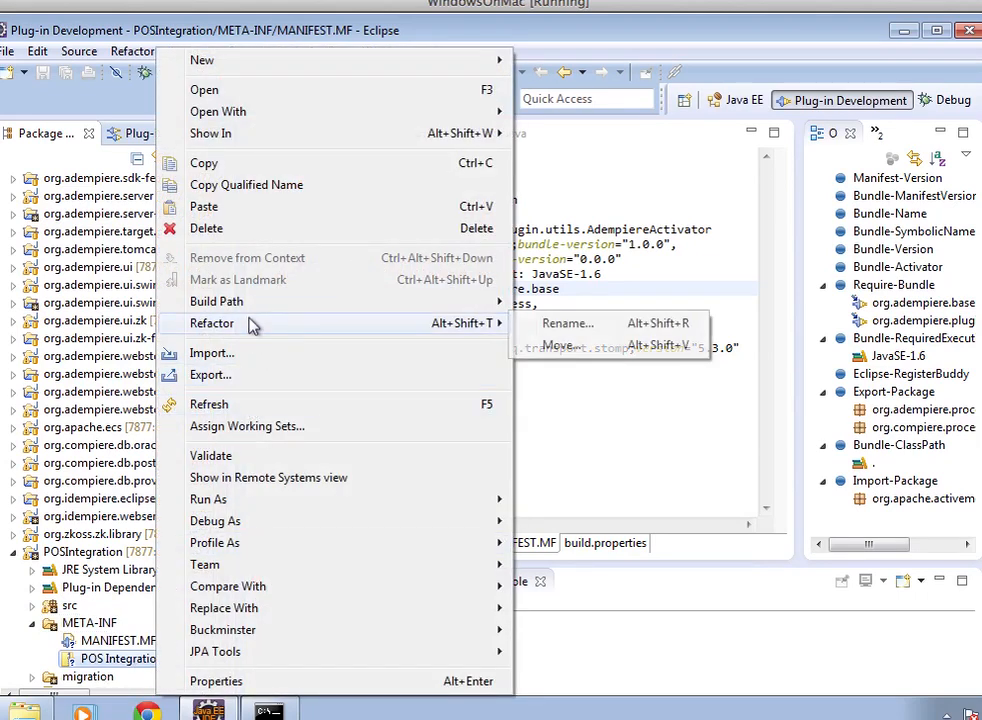
{"action": "left_click", "coordinate": [568, 324]}
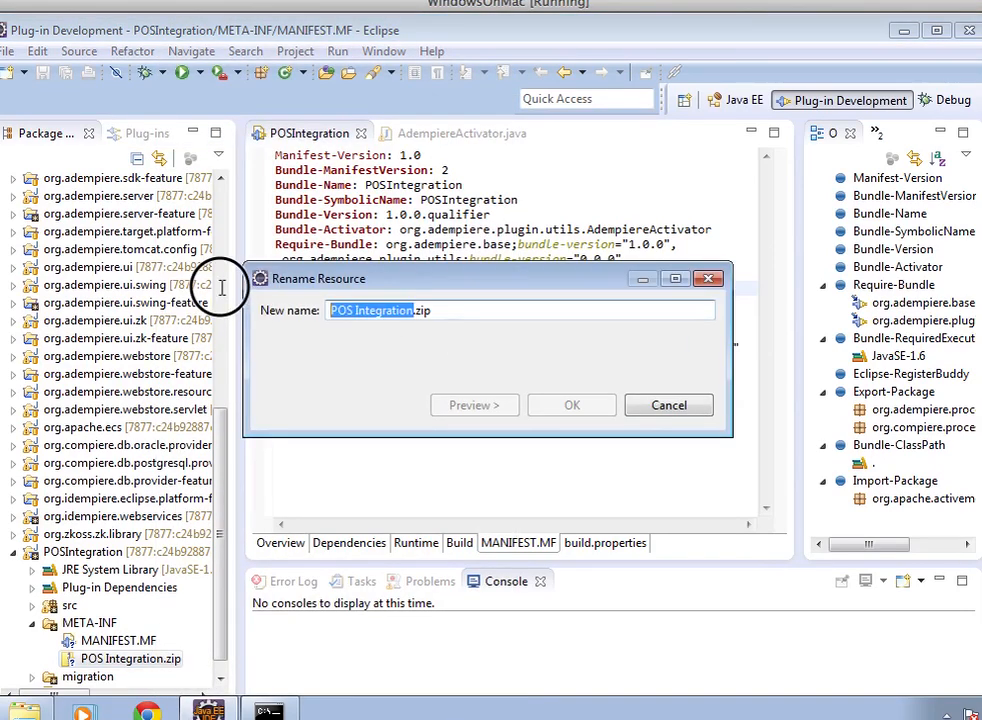
{"action": "type", "text": "2P.zip"}
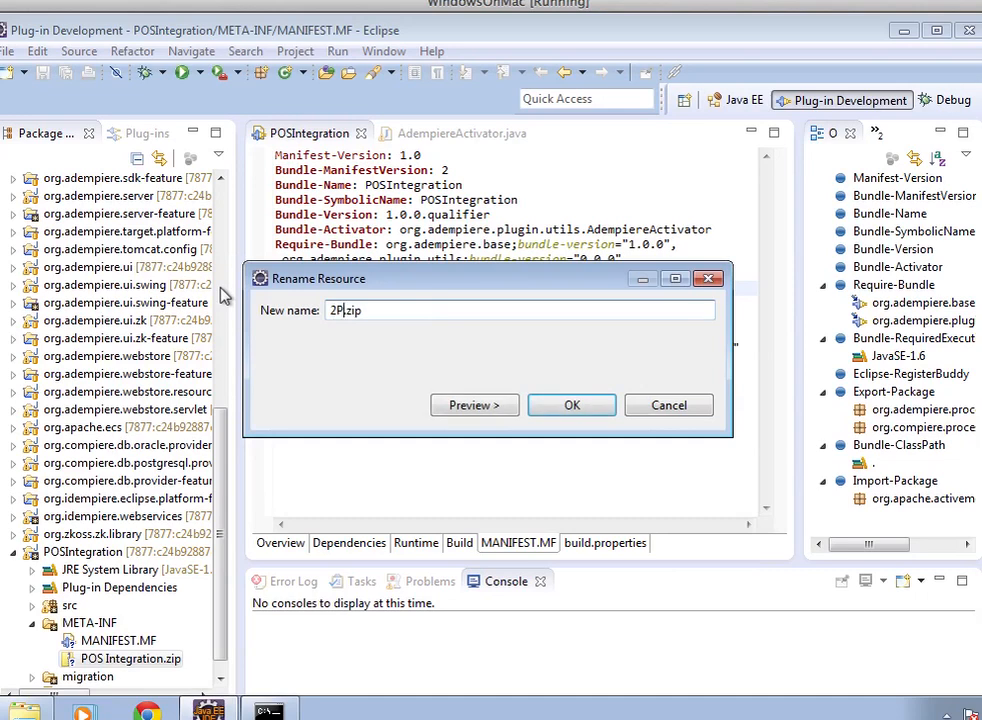
{"action": "type", "text": "ack"}
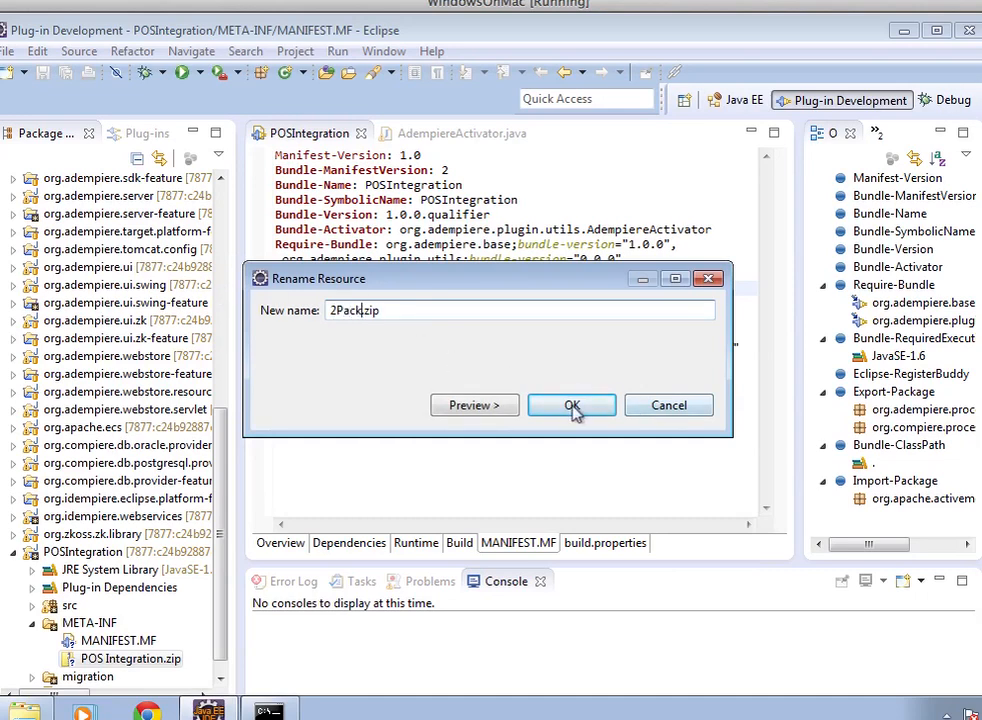
{"action": "left_click", "coordinate": [572, 404]}
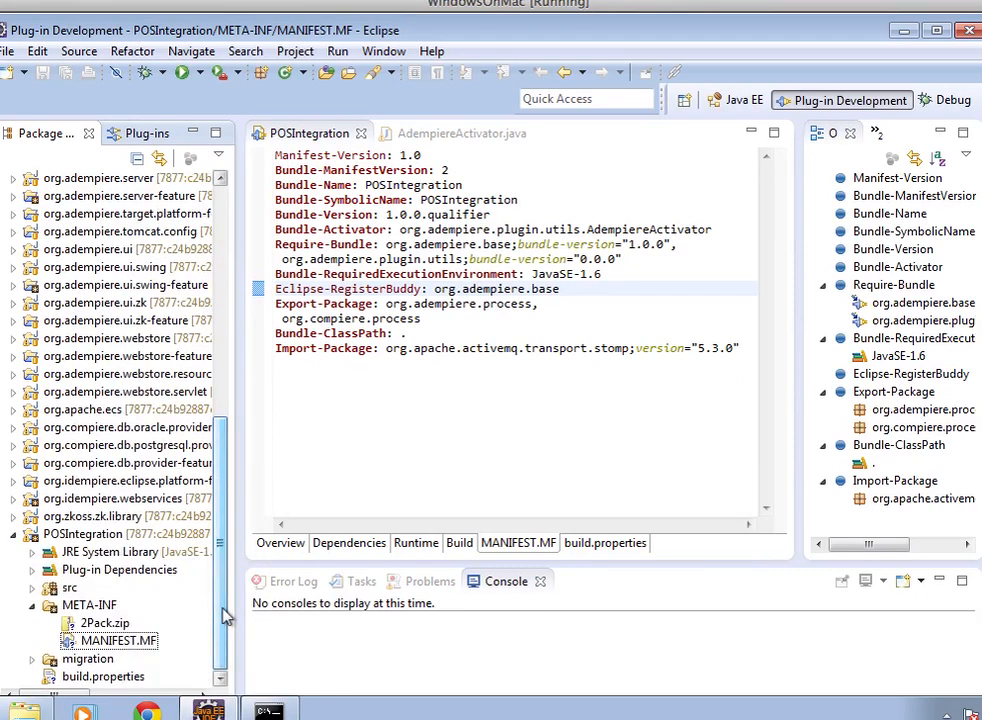
{"action": "mouse_move", "coordinate": [256, 532]}
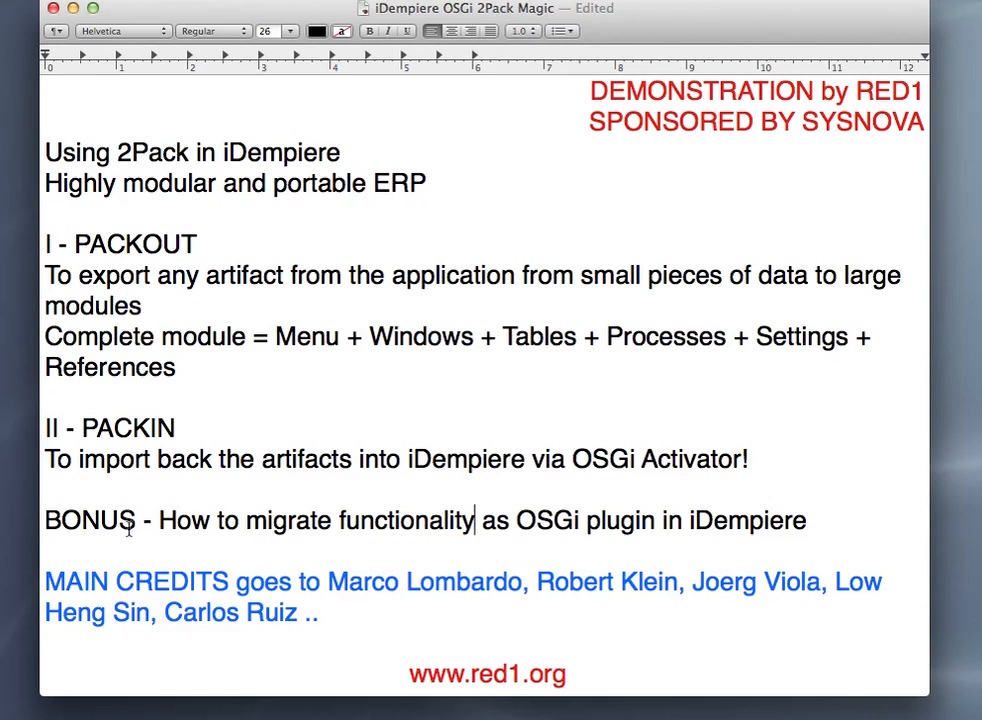
{"action": "mouse_move", "coordinate": [272, 536]}
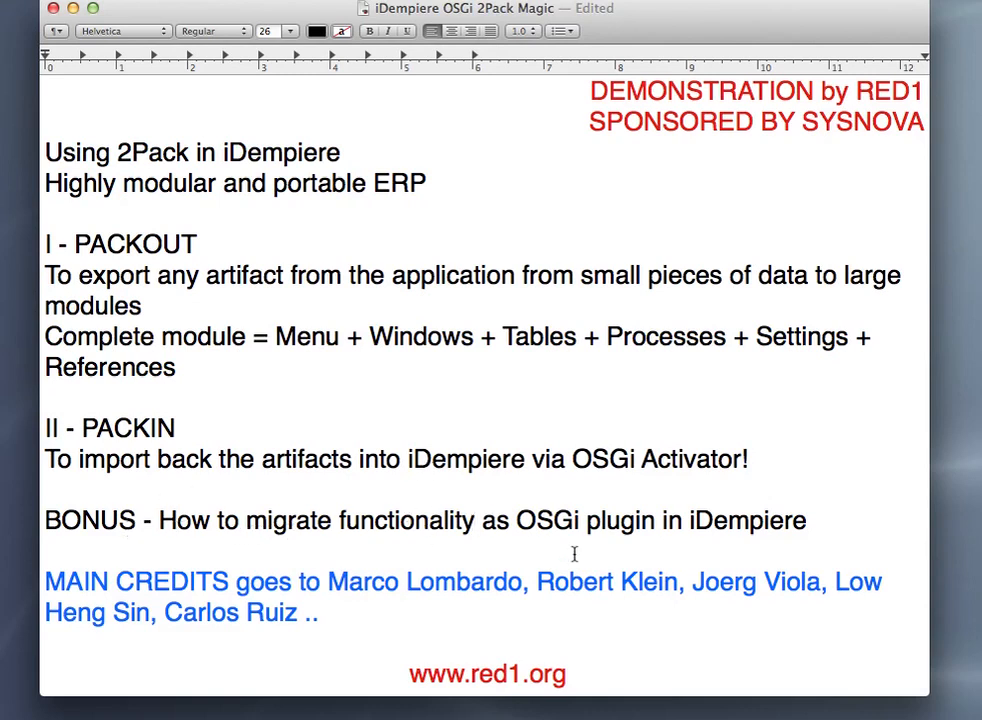
{"action": "mouse_move", "coordinate": [688, 546]}
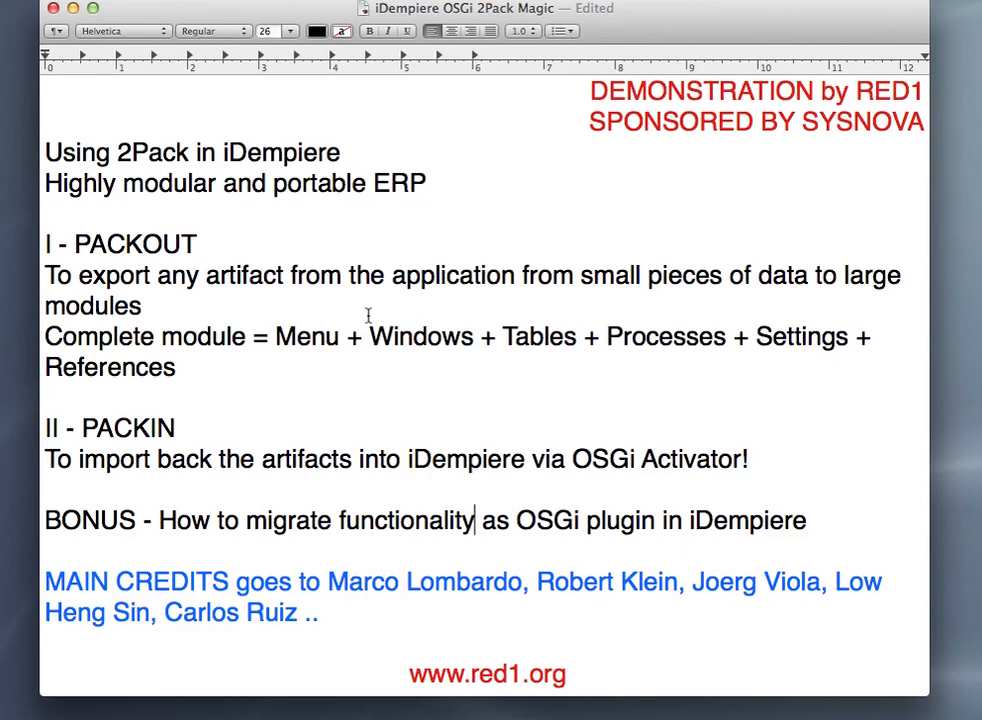
{"action": "mouse_move", "coordinate": [68, 96]}
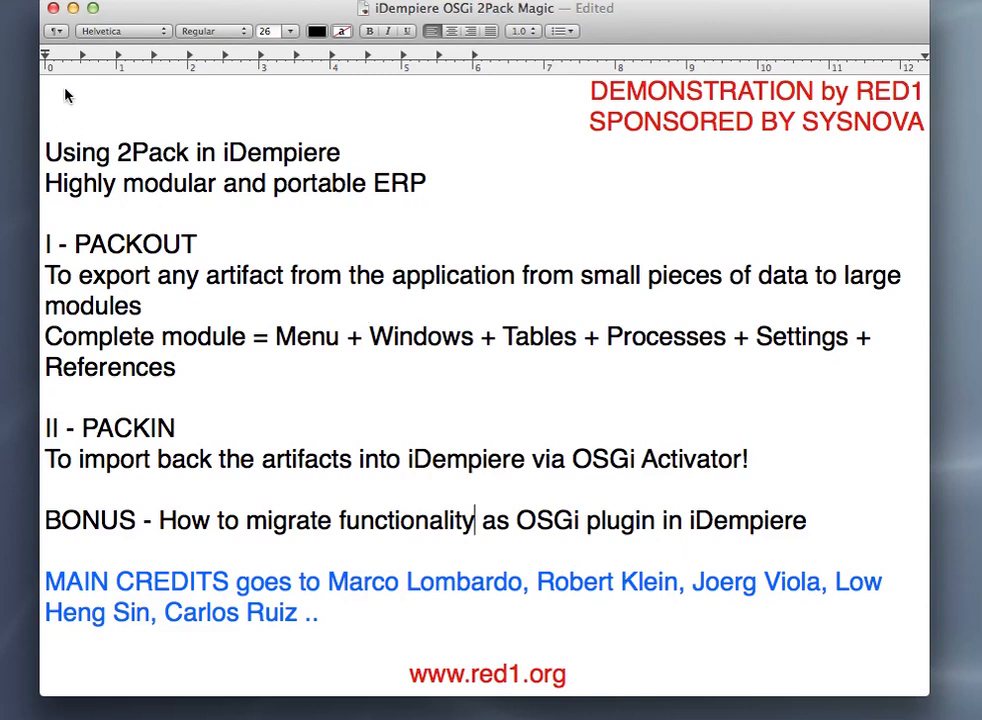